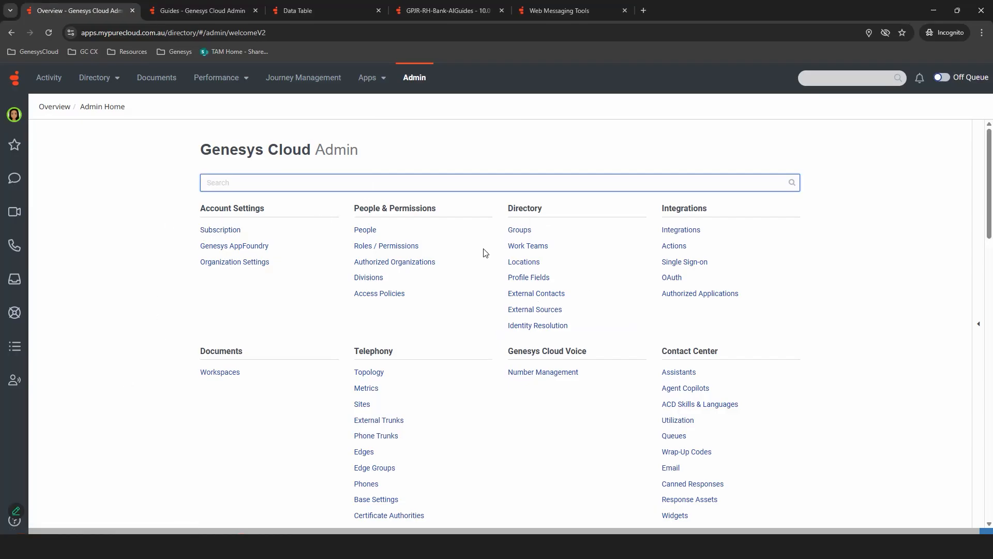
- Reach the Guides list under AI Studio from the admin home
scroll("down", 3)
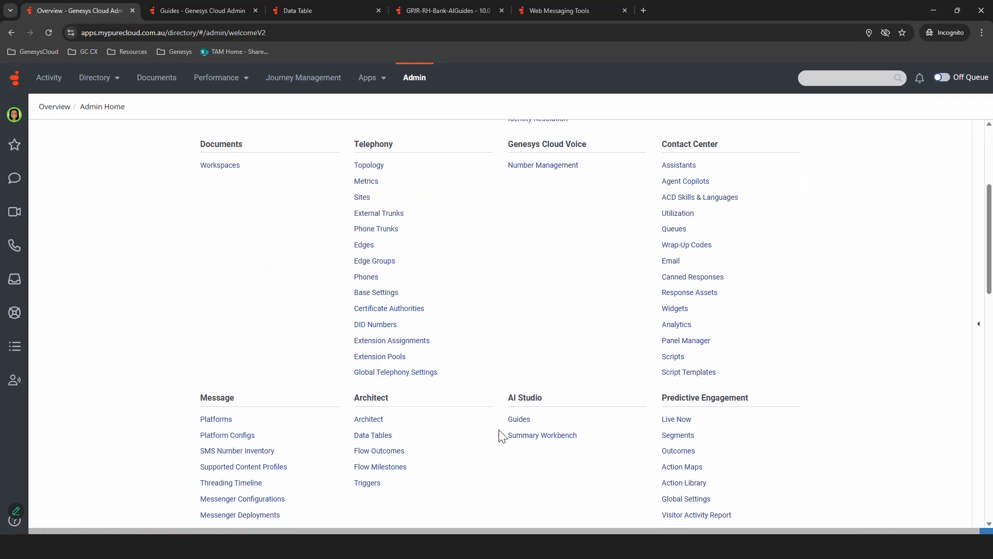
mouse_move(522, 426)
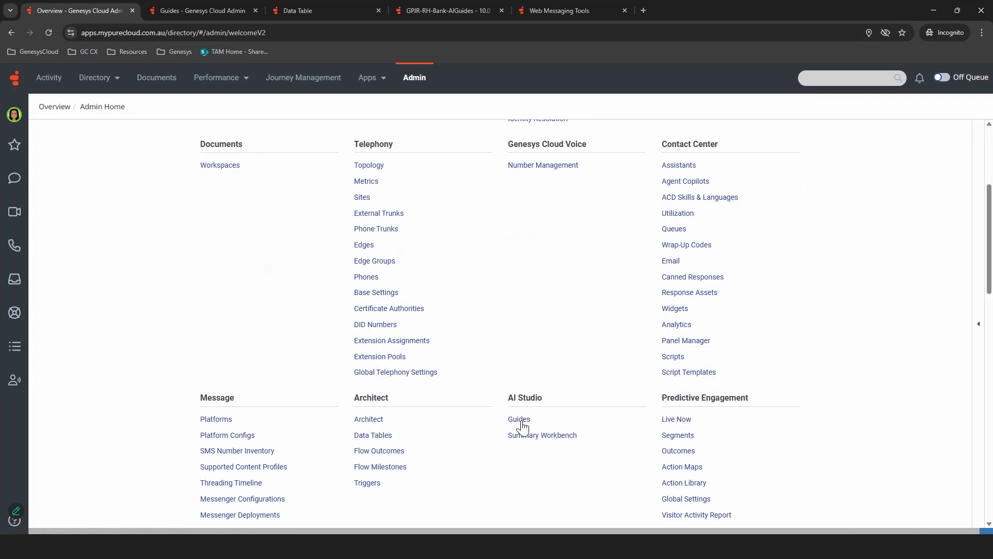
left_click(519, 419)
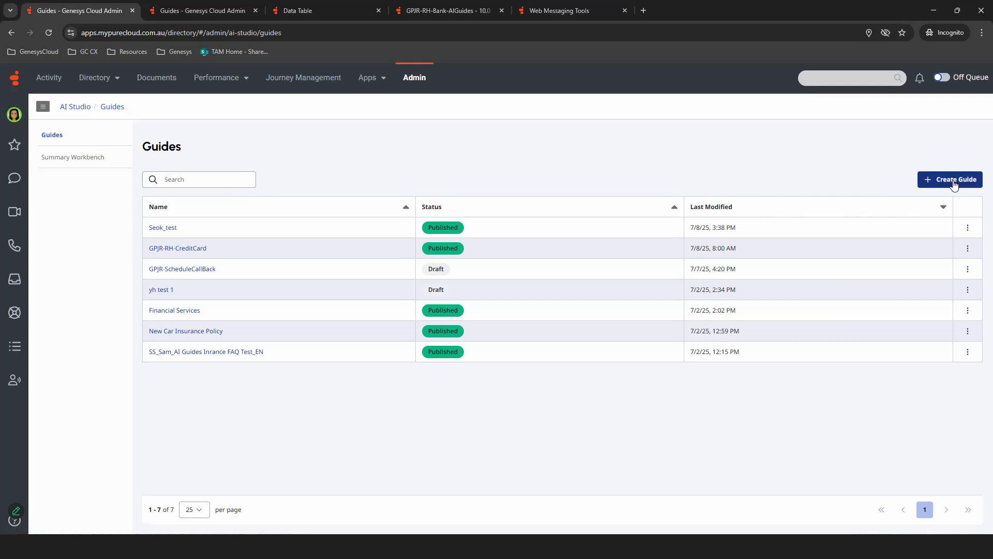
- Begin a new guide named 'TAM Studios' with AI Prompt as the starting method
left_click(950, 179)
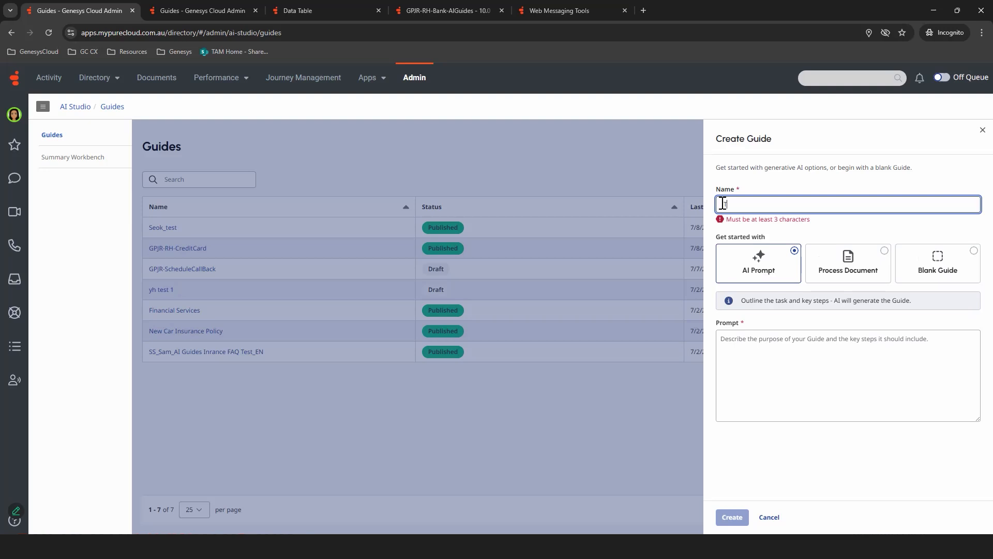
type("TAM Studios")
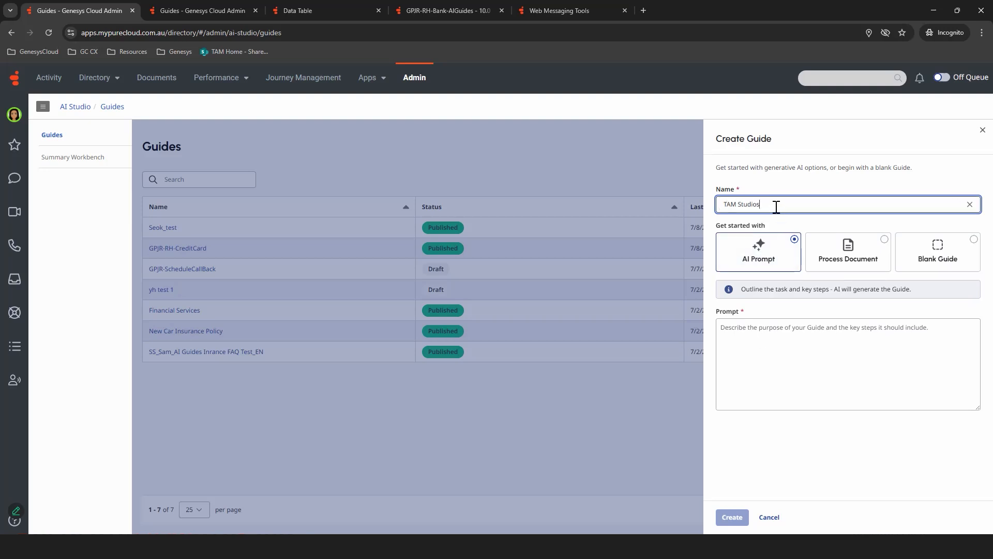
mouse_move(766, 268)
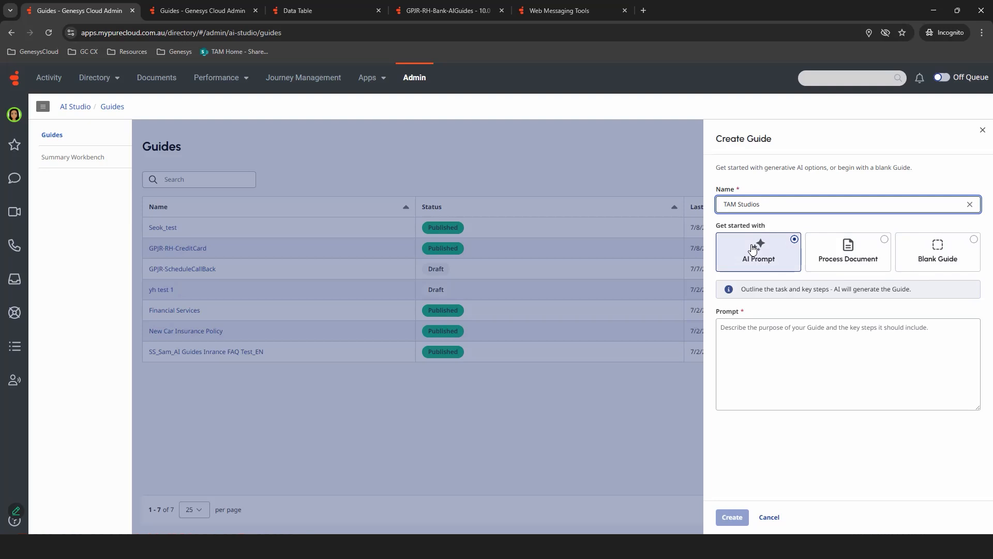
mouse_move(847, 263)
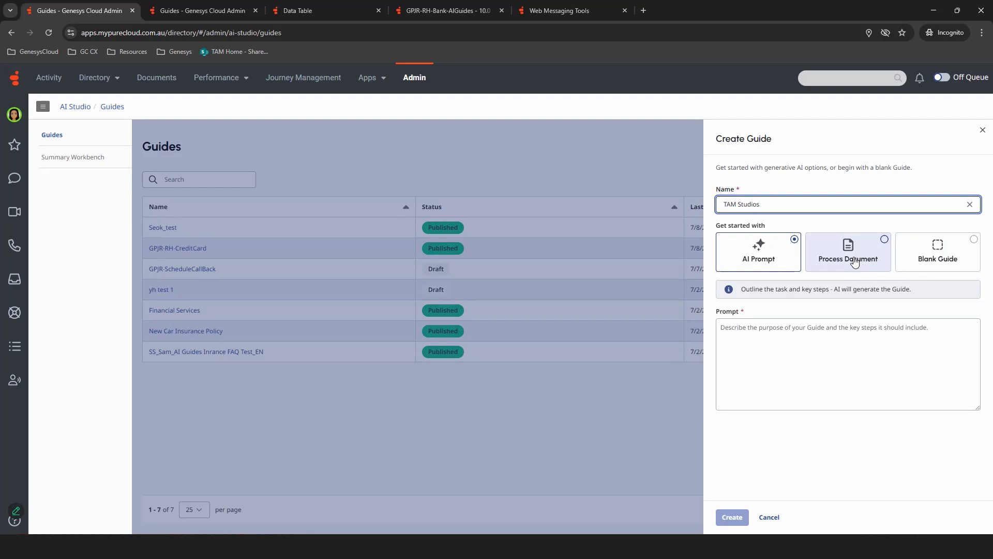
mouse_move(733, 227)
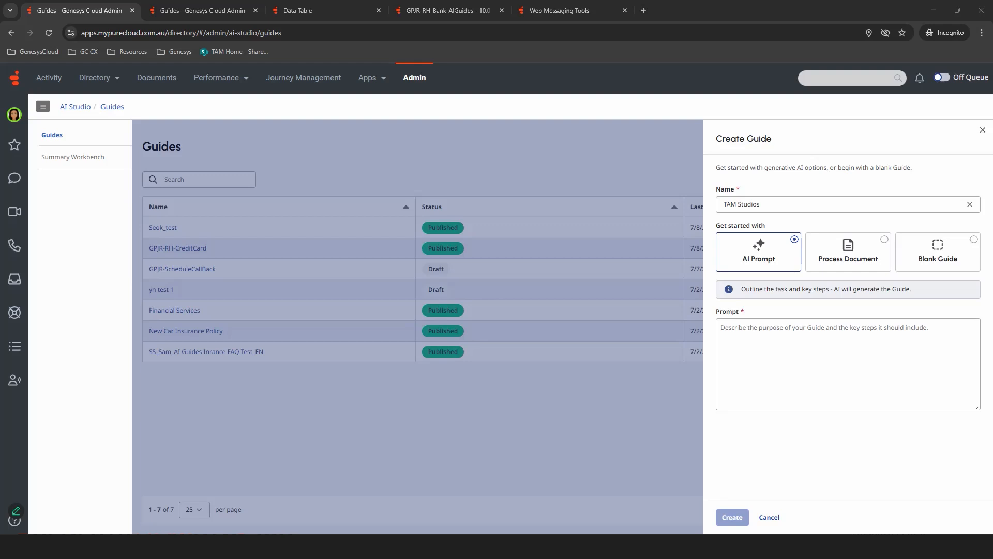
- Generate the guide from a prompt describing a credit card application status check flow
left_click(847, 364)
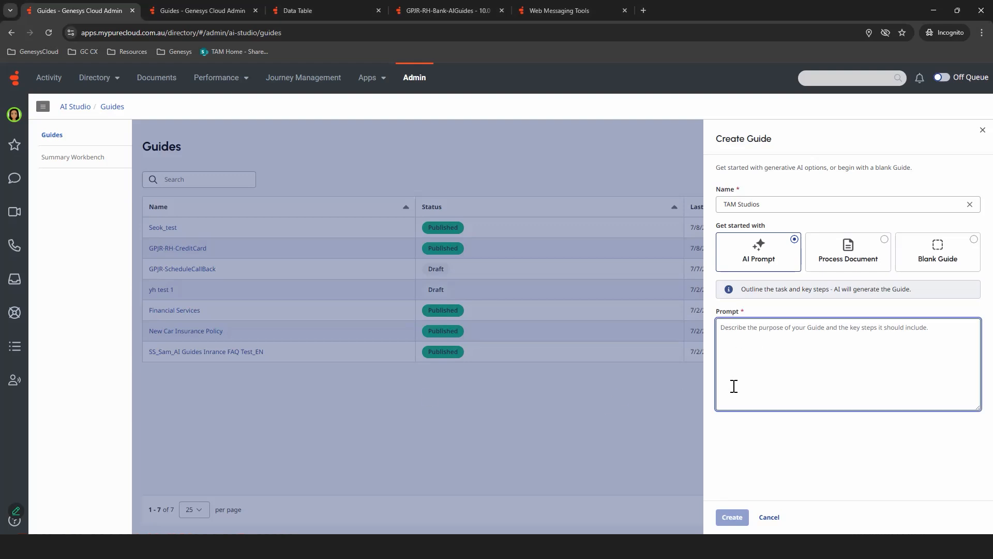
type("Create a flow that check the status of a credit card application, using a Customer Account Number as the identifier, and the status of the application could be Approved, In-progress, or Denied. If they need help they can request to speak to an Agent which will transfer them to Queue.")
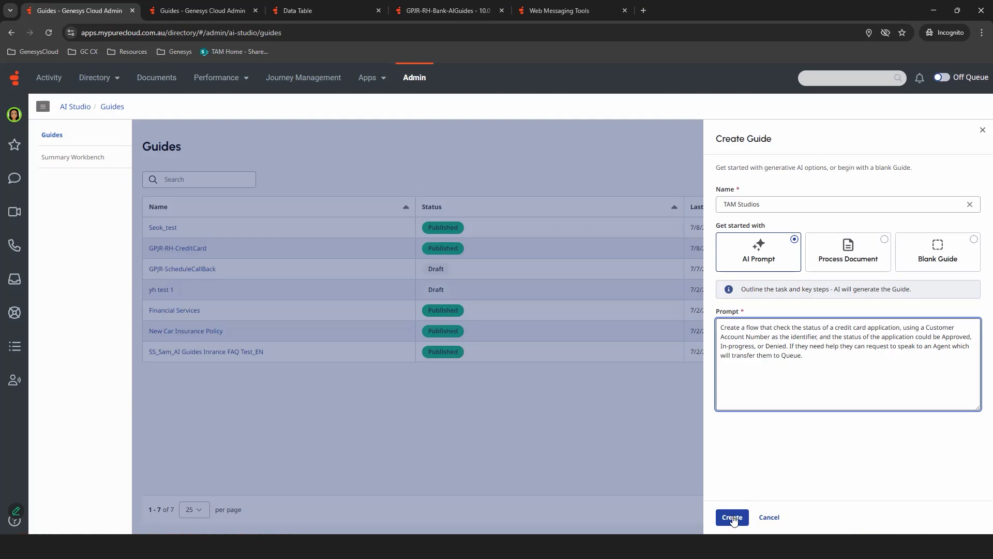
left_click(732, 517)
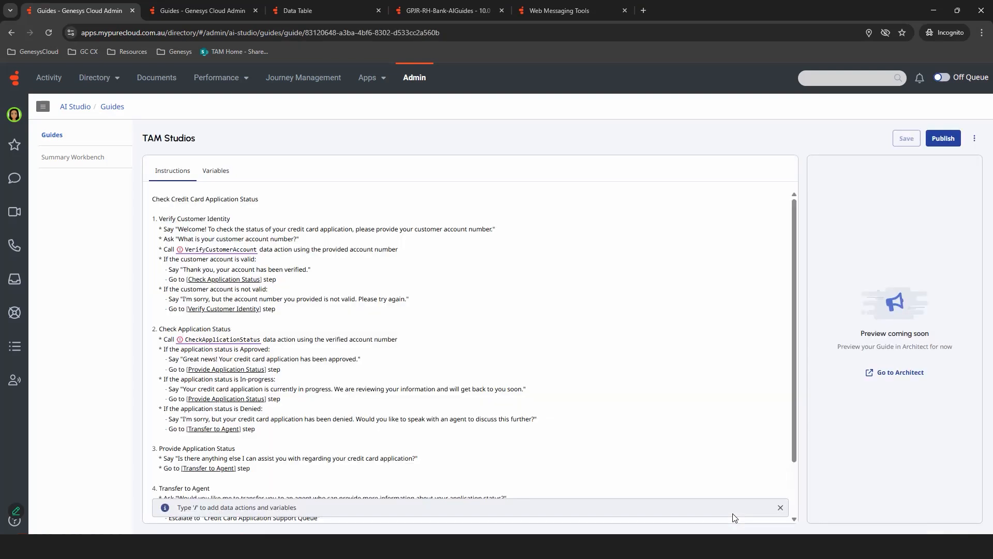
- Scroll through the generated instructions and return to the top
scroll("down", 3)
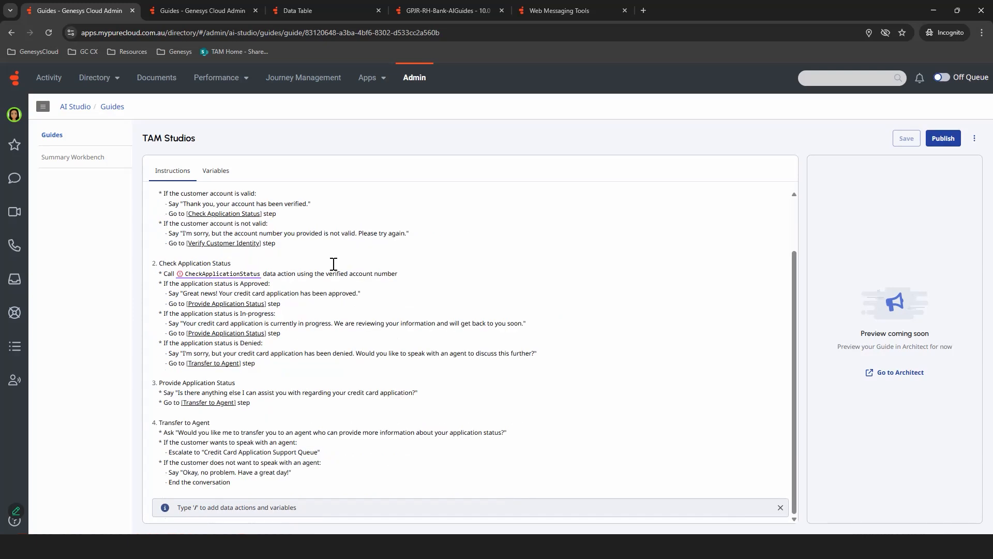
scroll("up", 3)
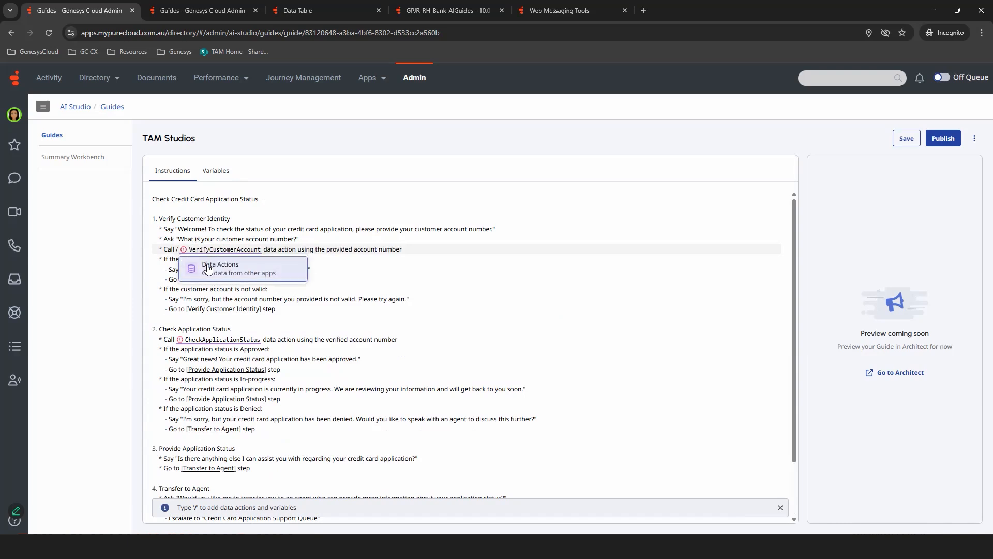
- Dismiss the data actions suggestions and switch to the guide's Variables view
left_click(220, 265)
type("a.")
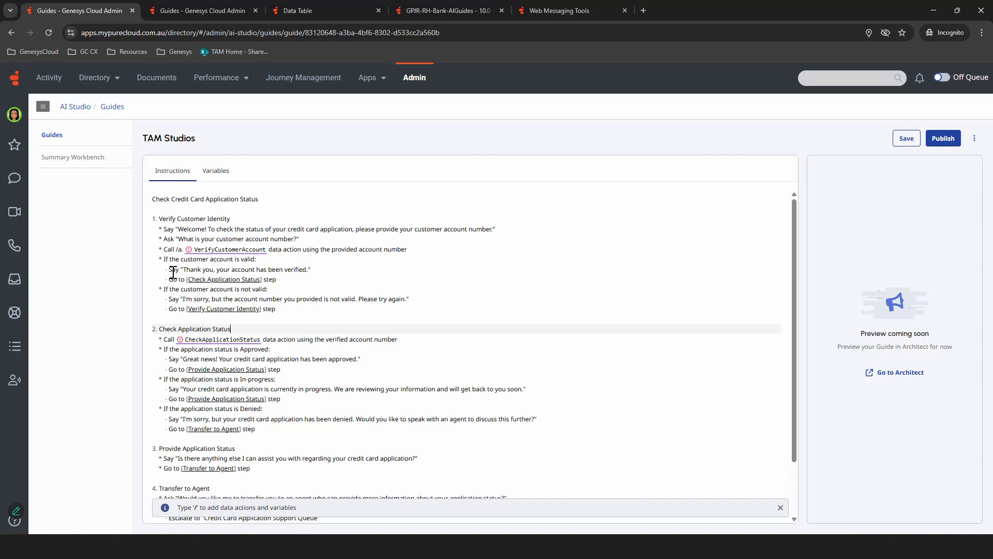
mouse_move(228, 250)
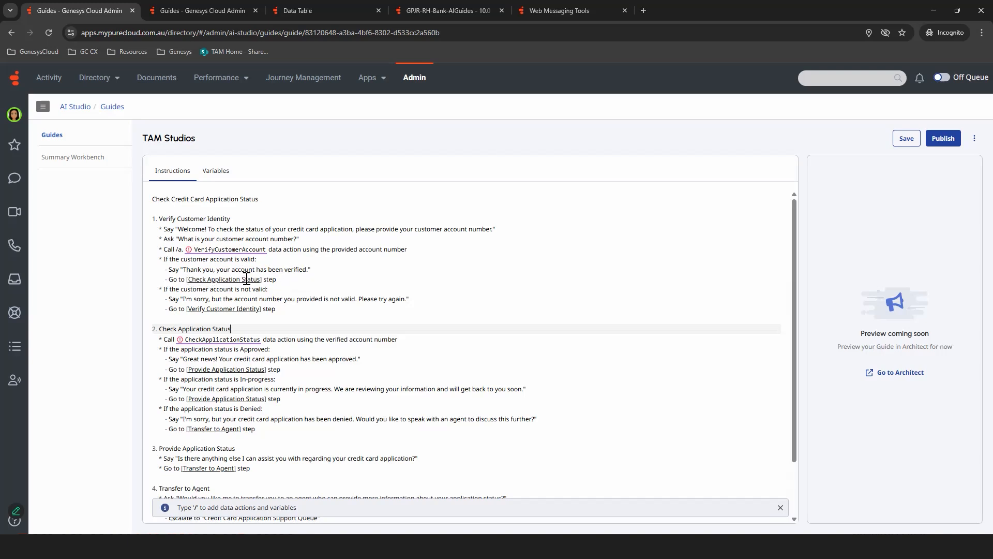
mouse_move(200, 360)
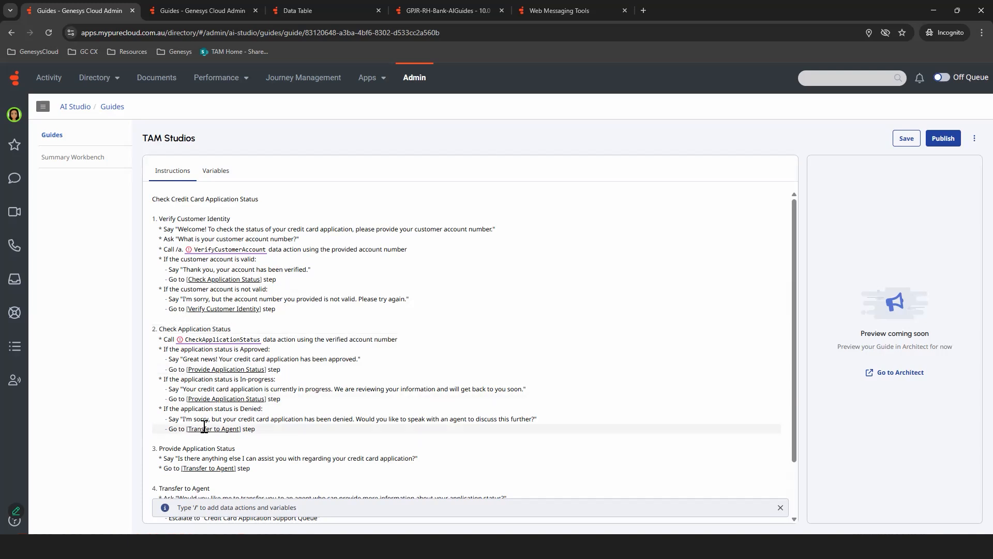
mouse_move(253, 397)
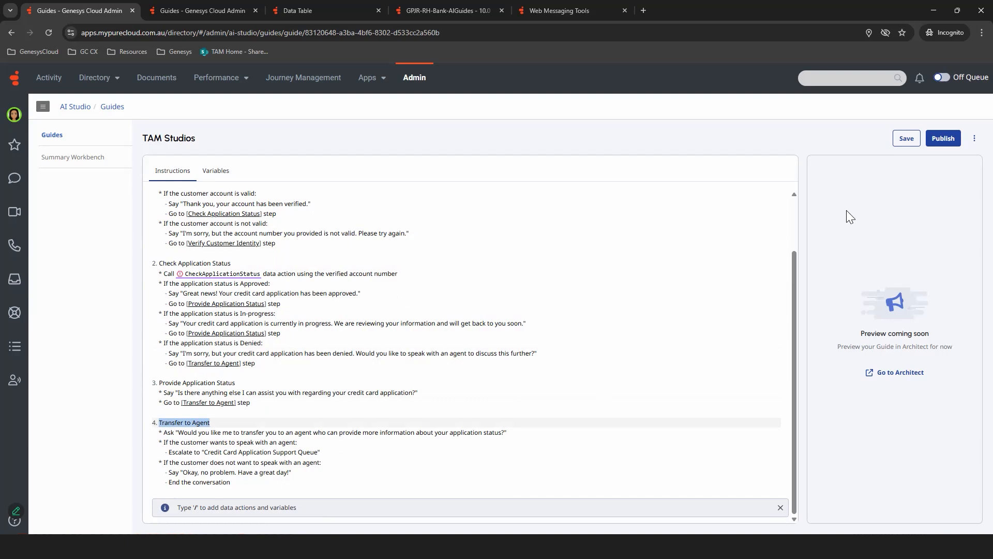
mouse_move(786, 346)
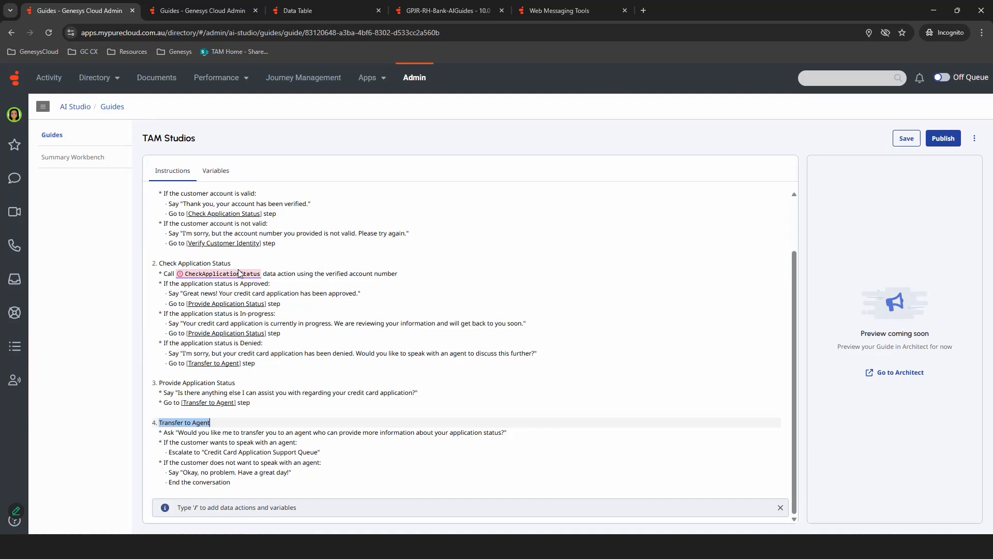
scroll("up", 3)
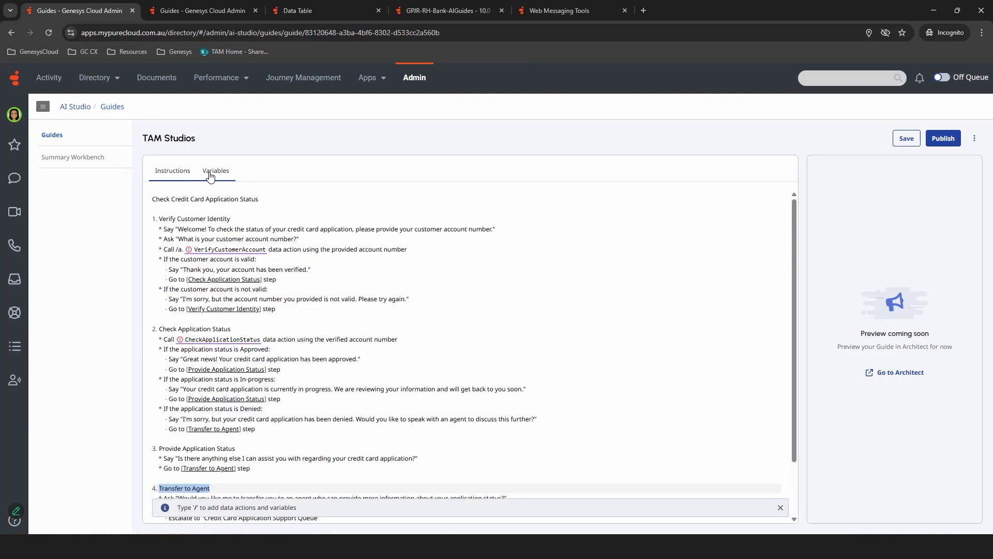
left_click(216, 171)
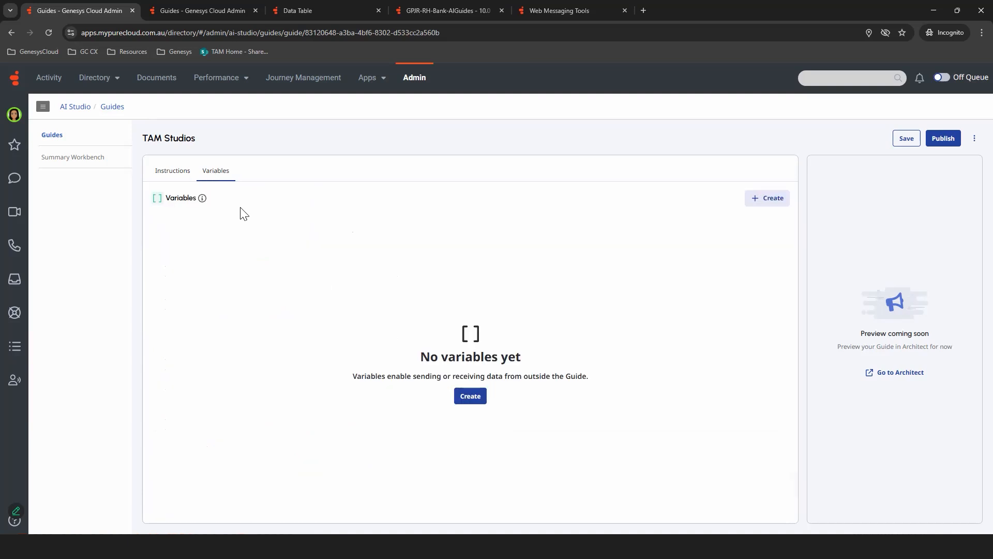
mouse_move(196, 179)
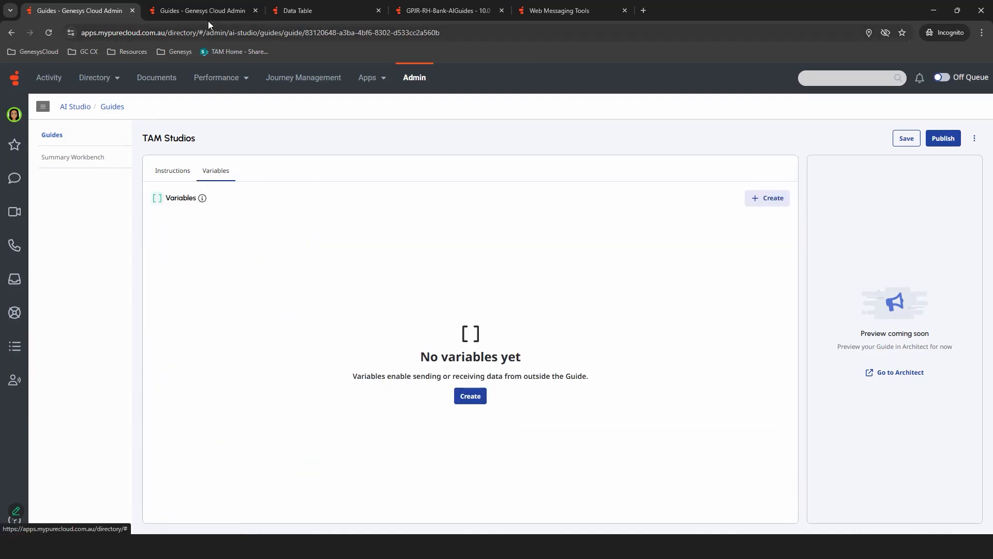
- Review the GPJR-RH-CreditCard guide's CASNumber collection and Retrieve Application Status steps
left_click(202, 10)
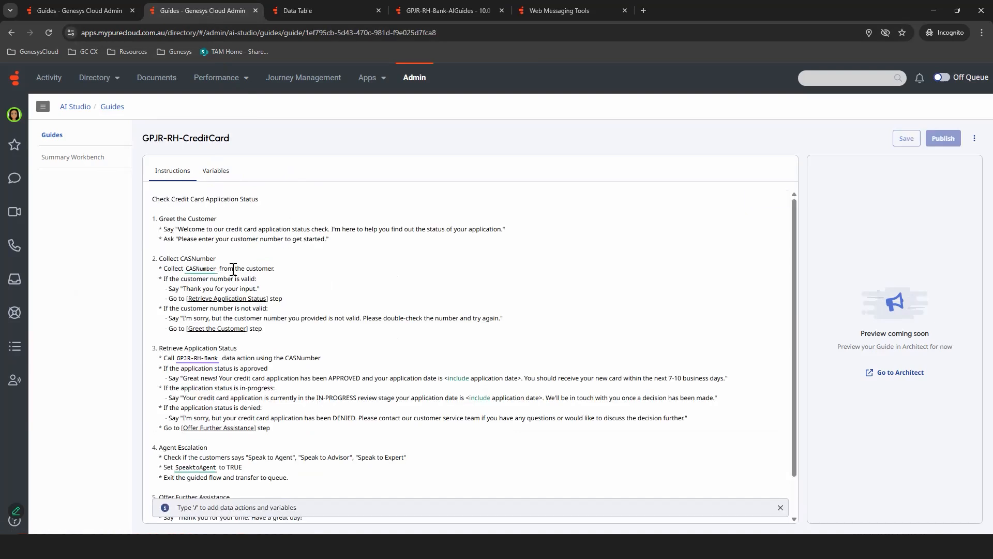
double_click(197, 358)
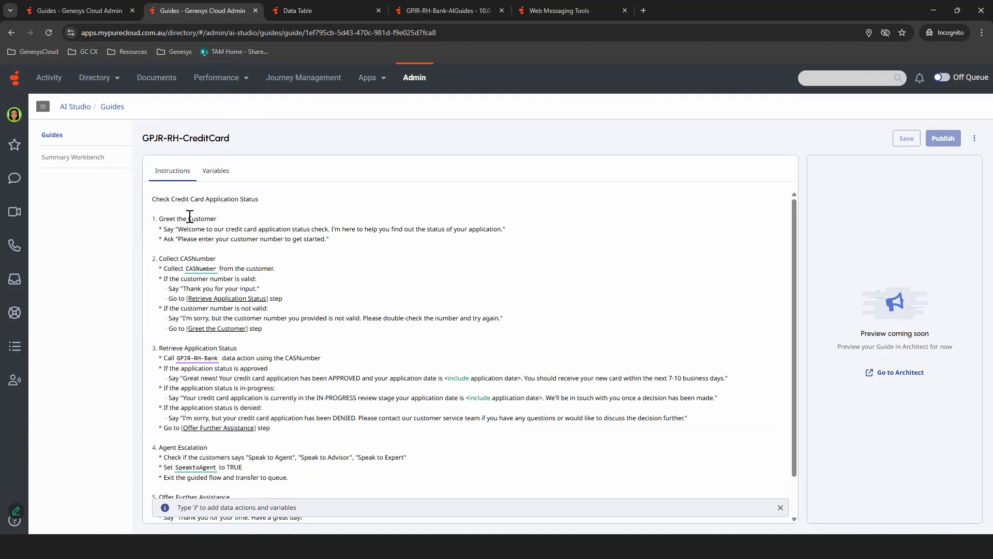
mouse_move(177, 259)
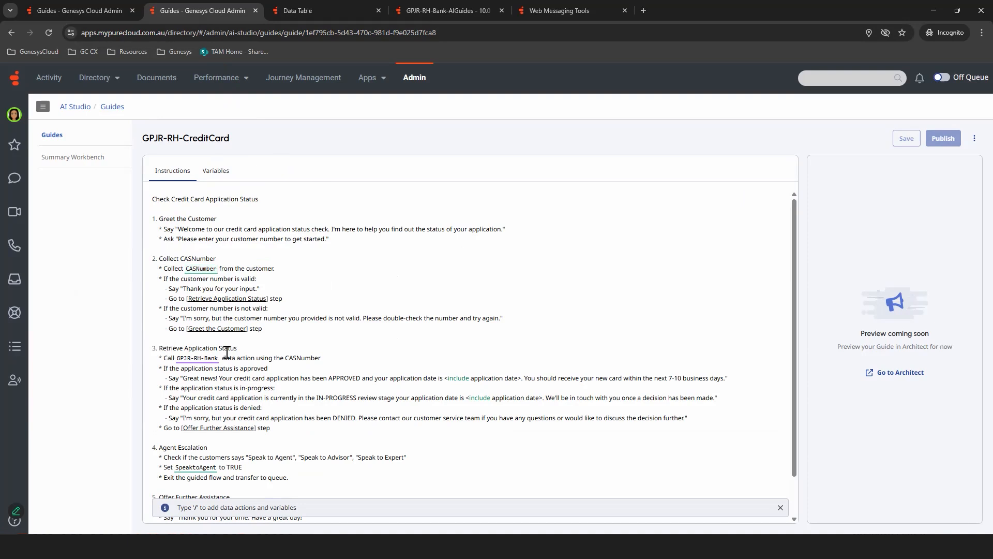
left_click(326, 10)
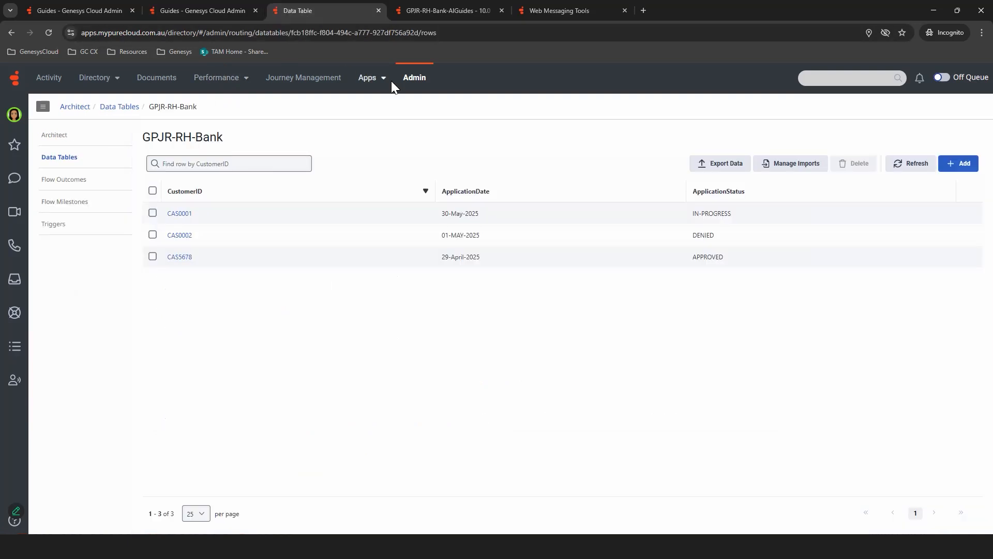
mouse_move(782, 232)
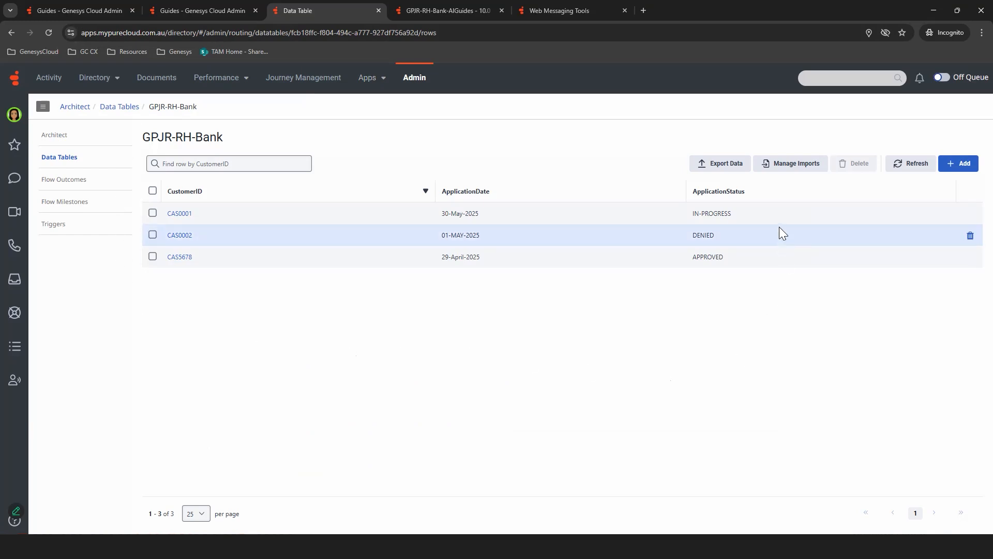
mouse_move(639, 243)
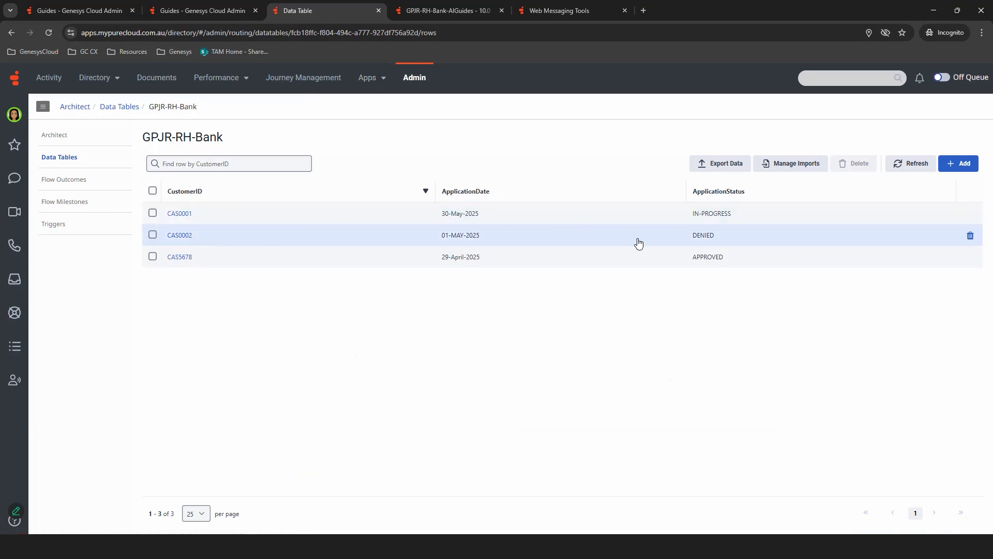
mouse_move(690, 214)
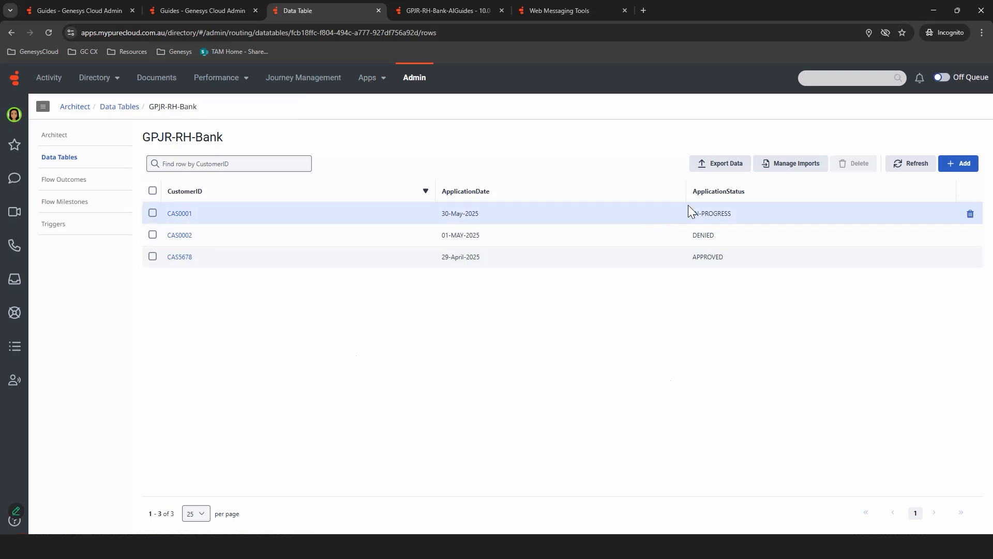
mouse_move(738, 257)
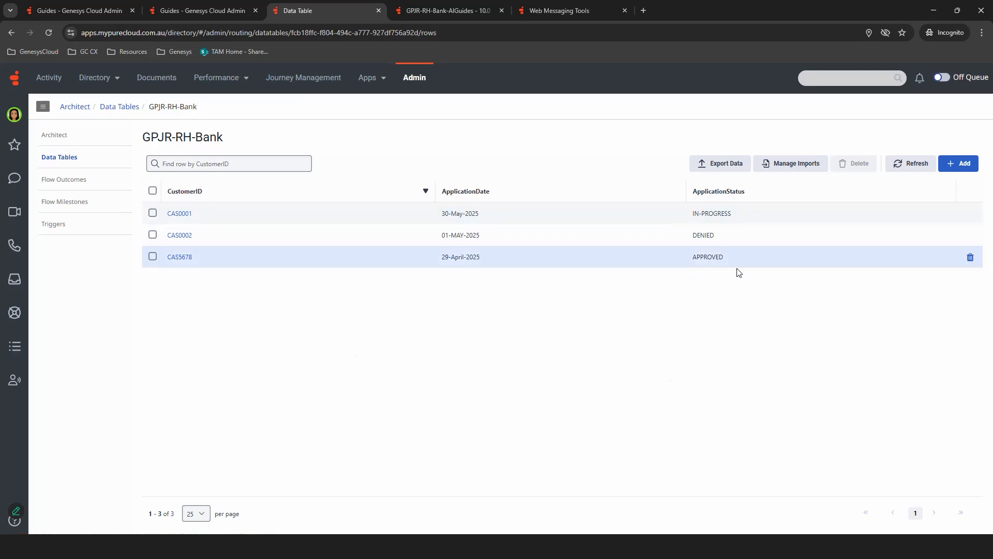
mouse_move(732, 189)
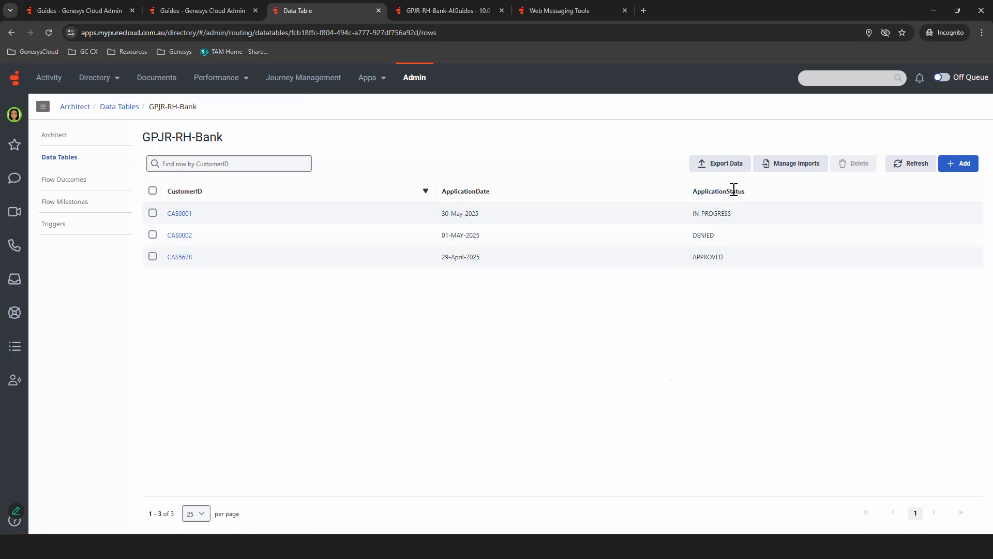
mouse_move(150, 189)
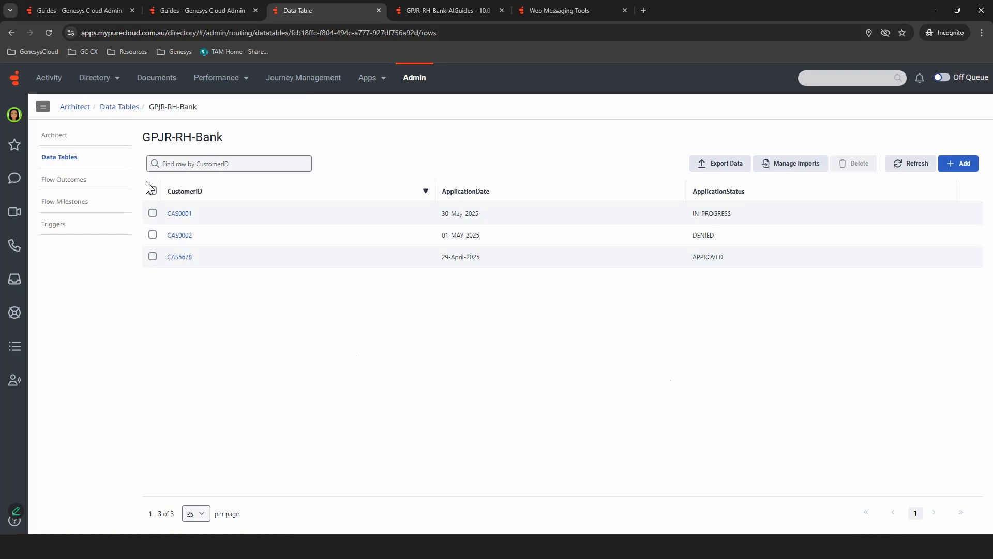
mouse_move(788, 254)
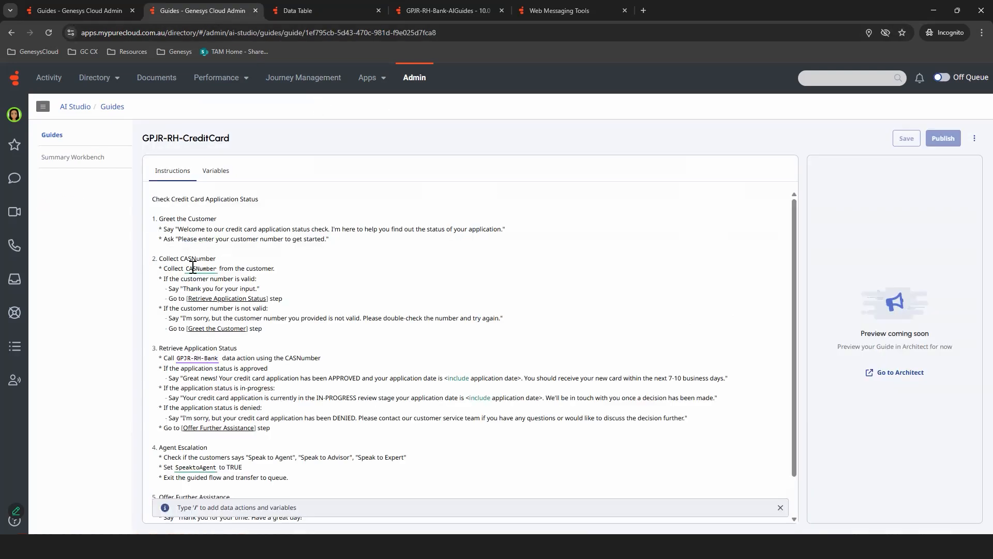
- Highlight the CASNumber variable and scroll the guide's instructions end to end
double_click(200, 268)
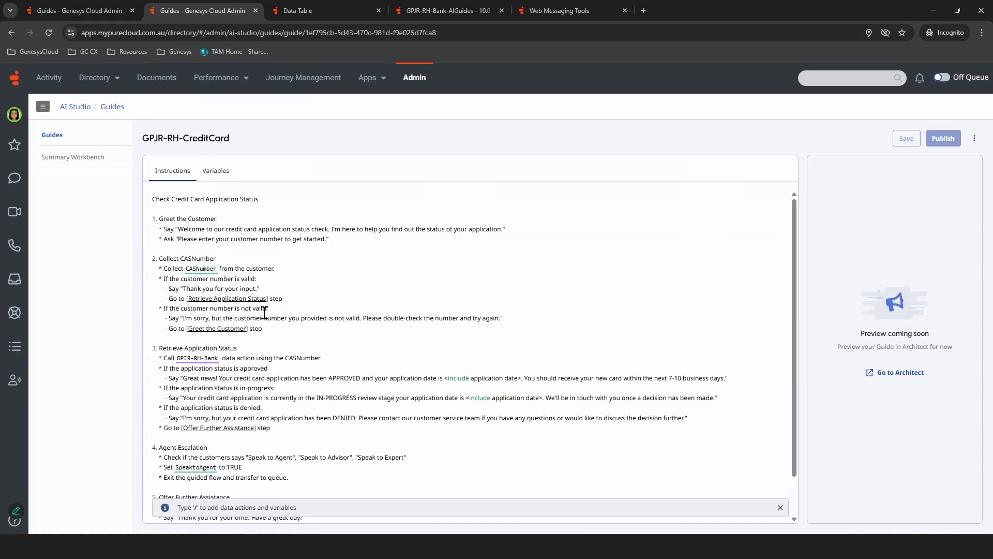
scroll("down", 3)
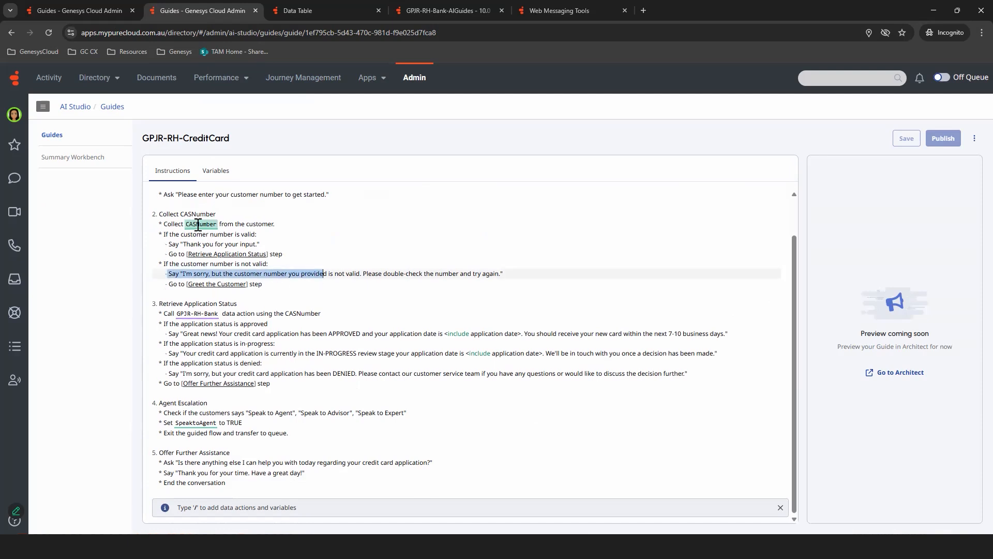
scroll("up", 3)
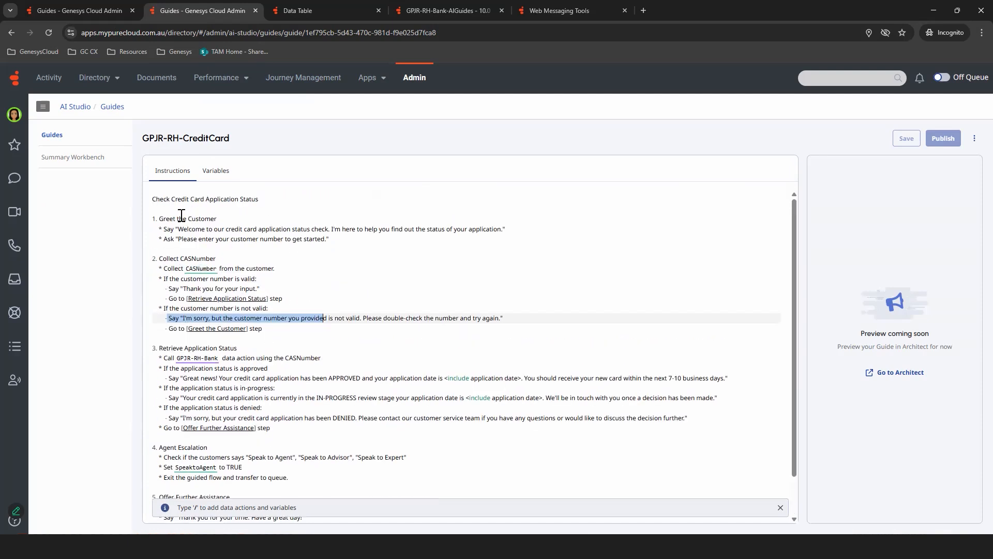
scroll("down", 3)
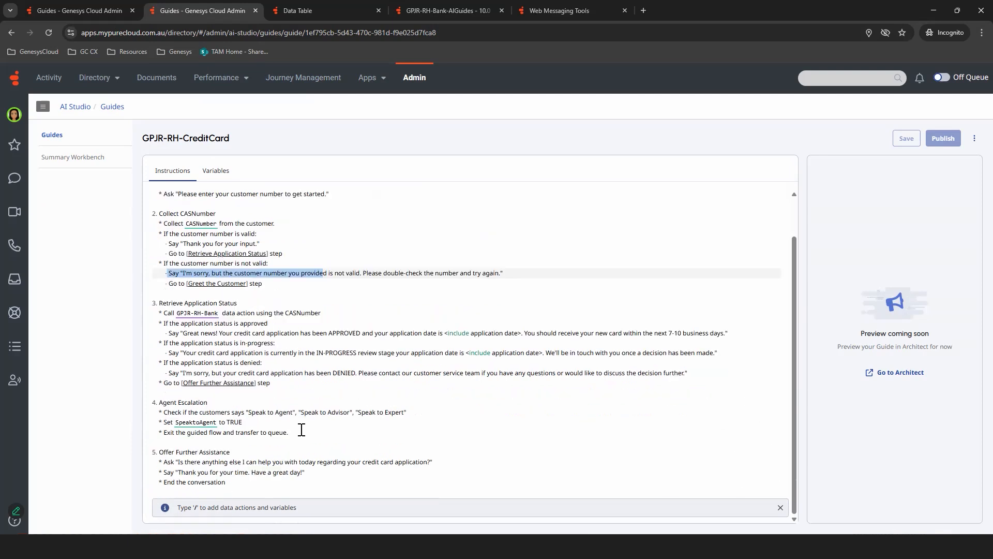
scroll("up", 3)
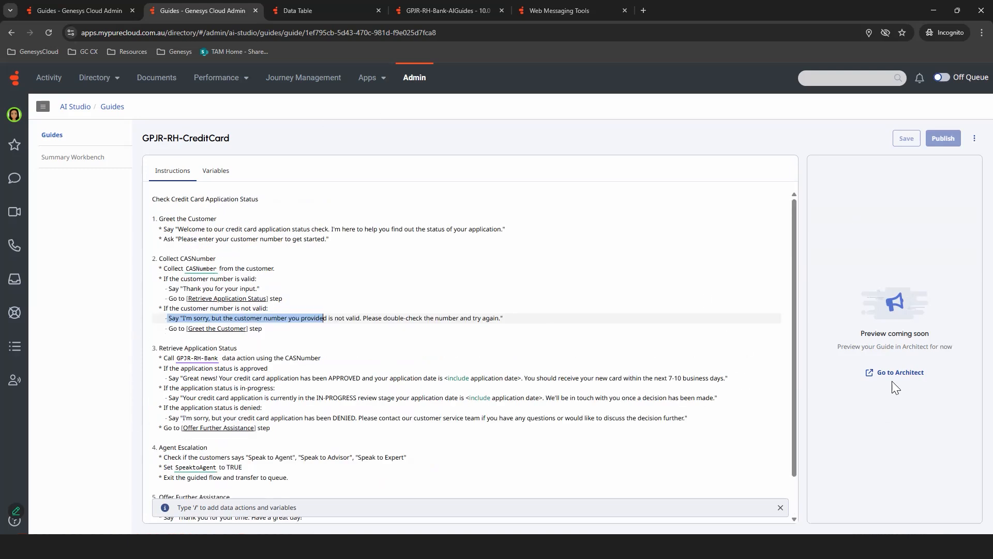
- Jump to Architect from the guide preview to see which flows use it
left_click(898, 372)
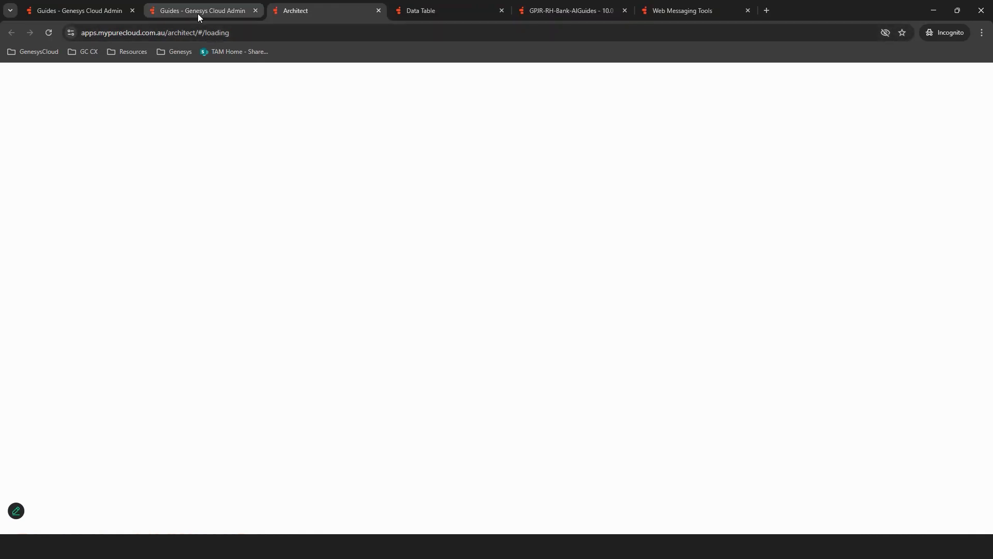
mouse_move(202, 11)
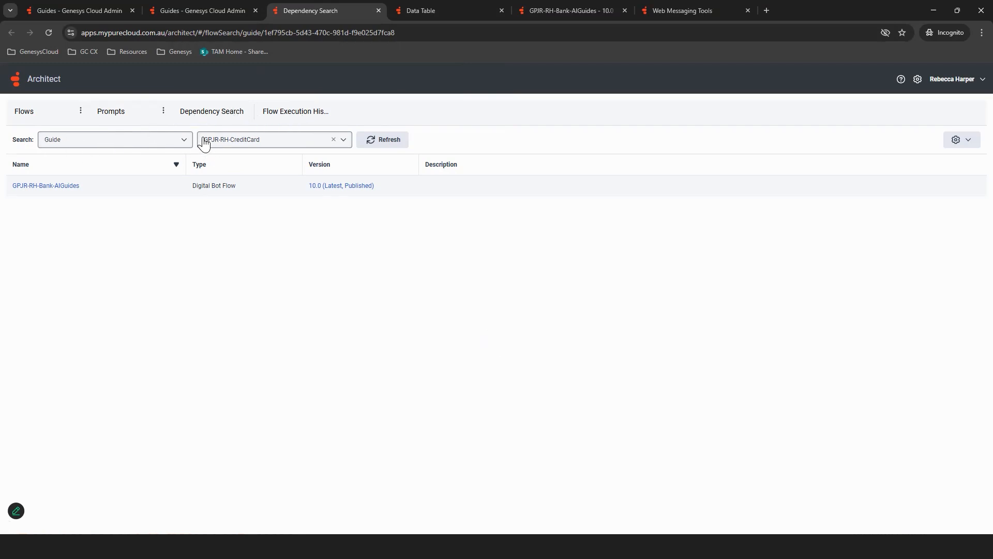
mouse_move(239, 151)
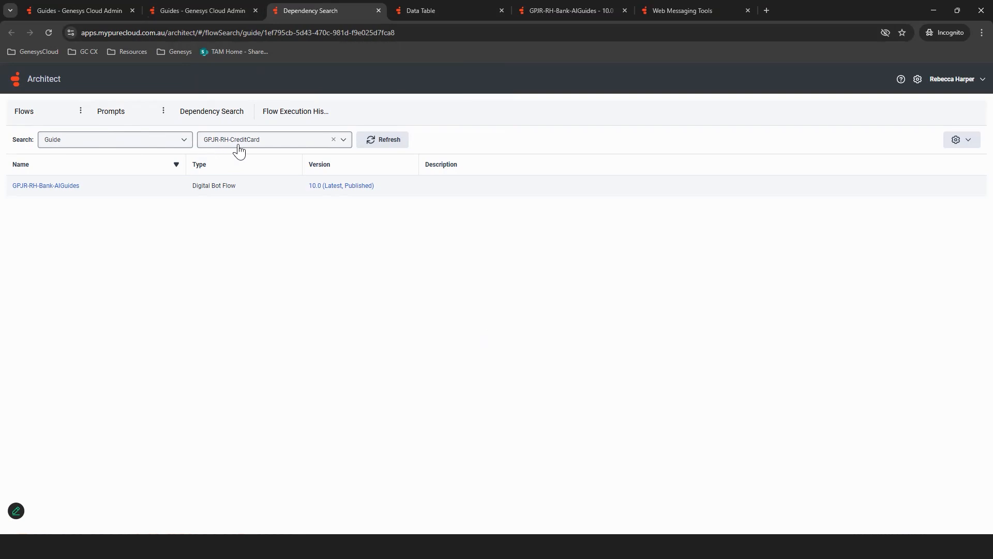
mouse_move(137, 155)
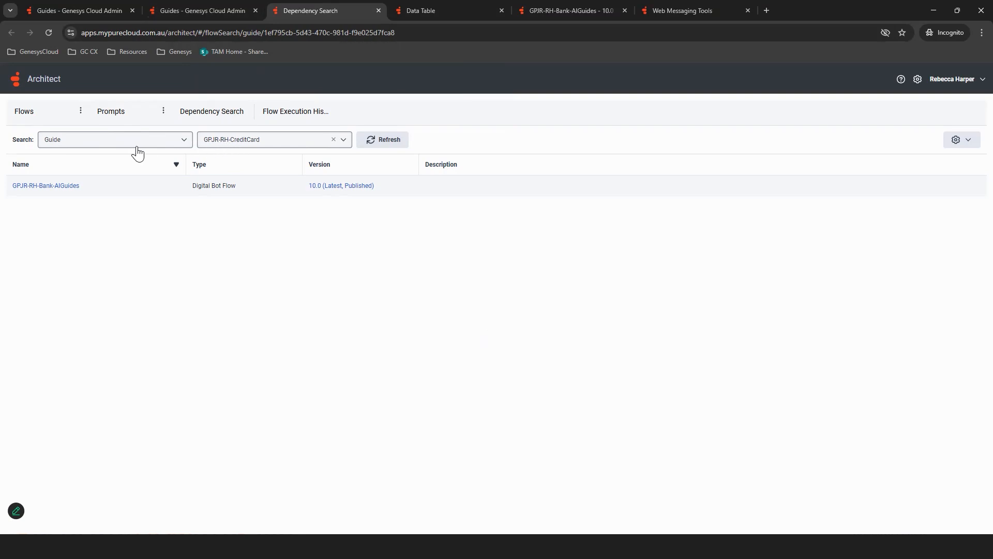
mouse_move(51, 185)
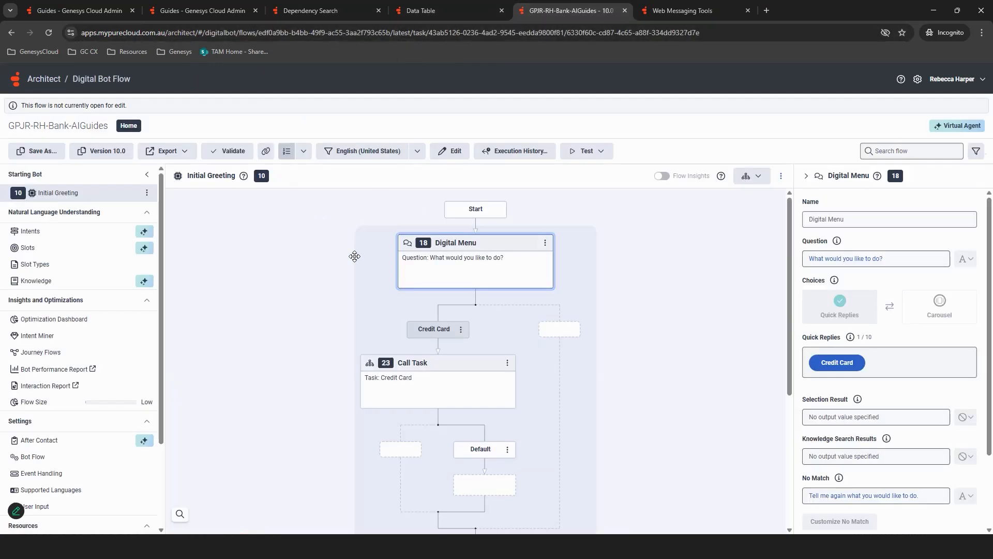
mouse_move(338, 278)
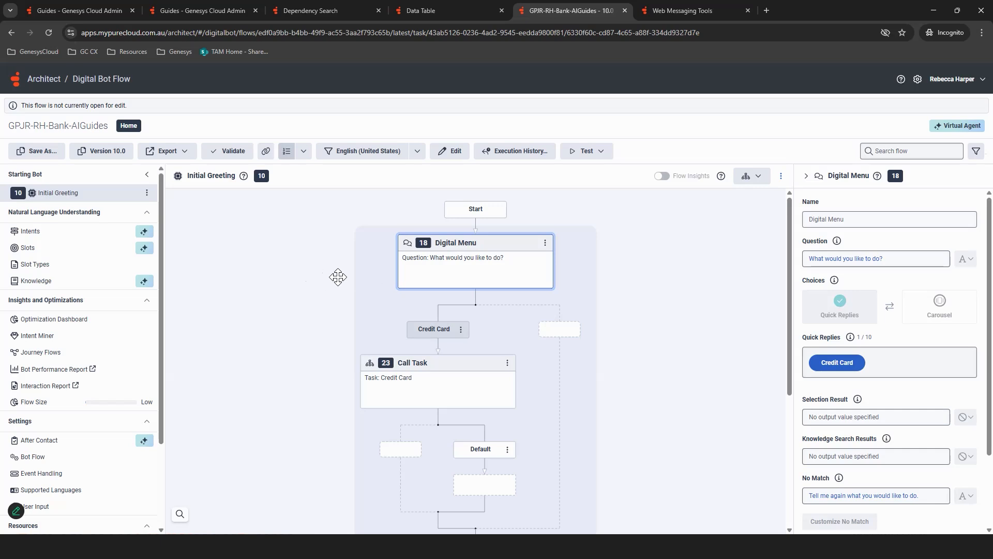
mouse_move(486, 269)
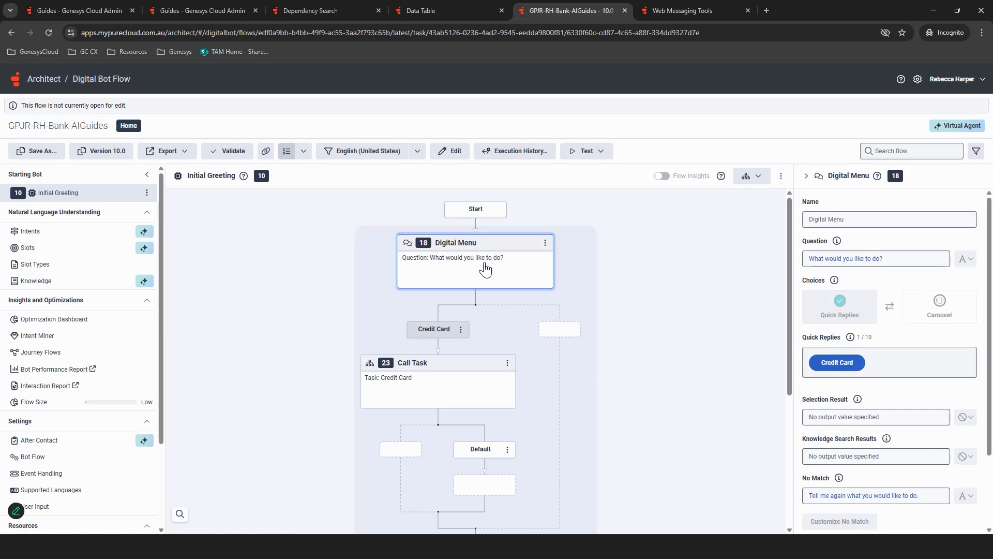
mouse_move(837, 362)
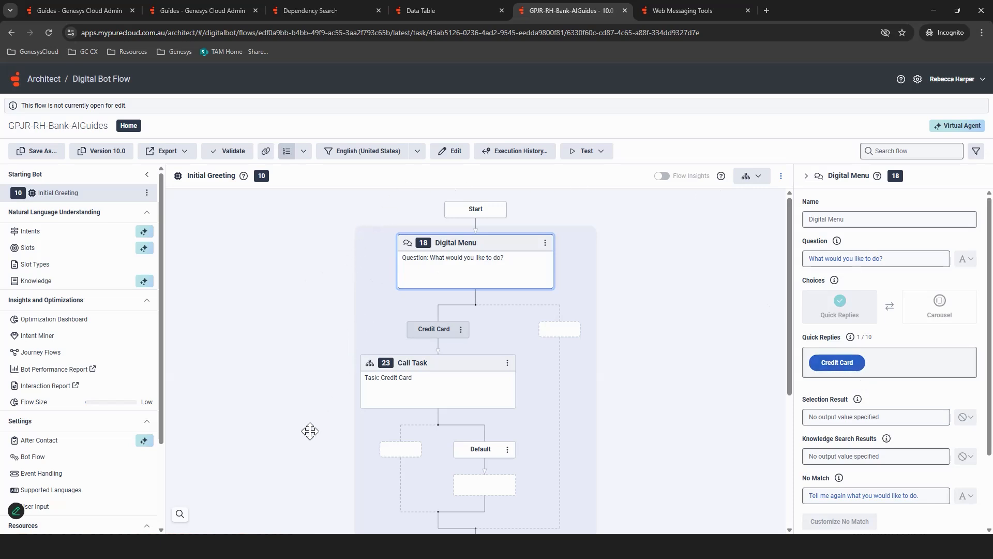
mouse_move(326, 200)
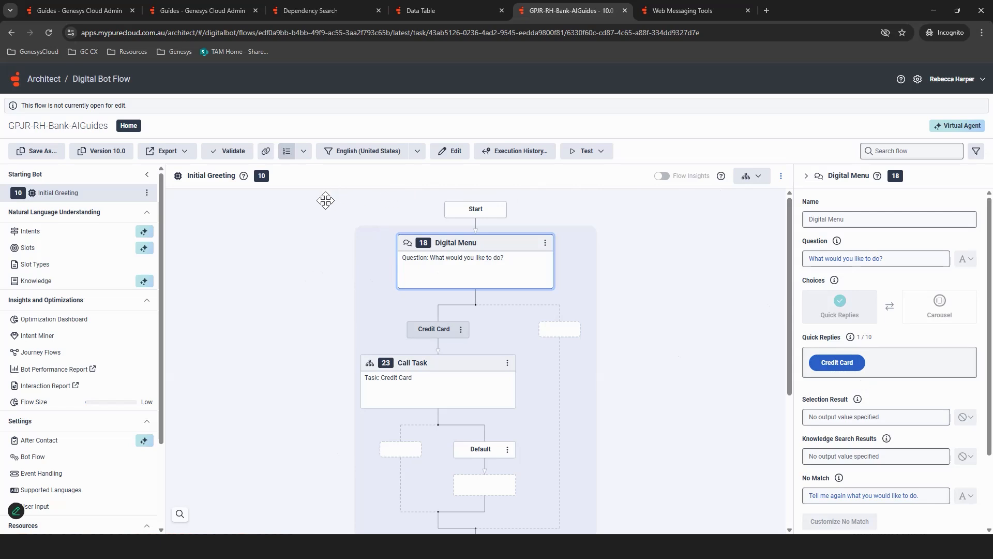
mouse_move(375, 464)
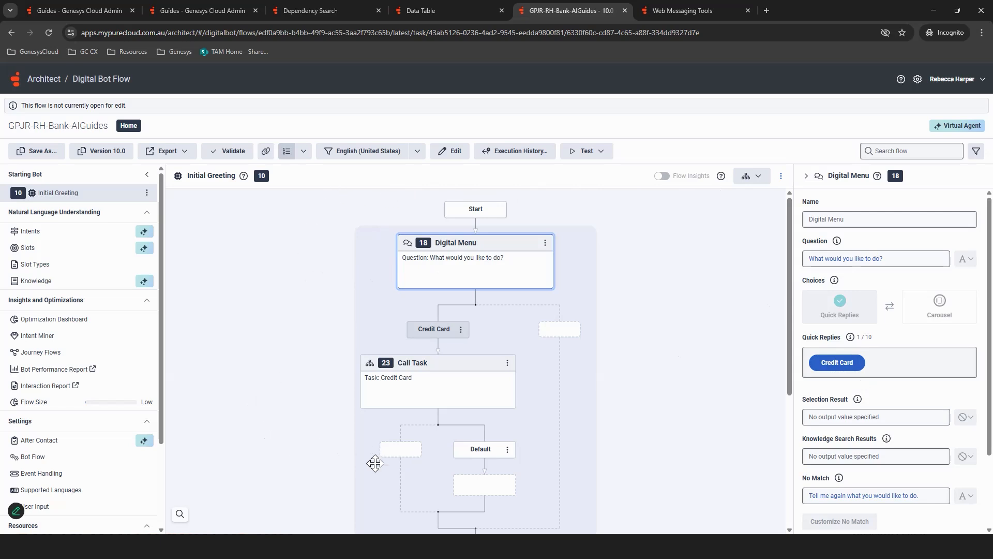
mouse_move(436, 362)
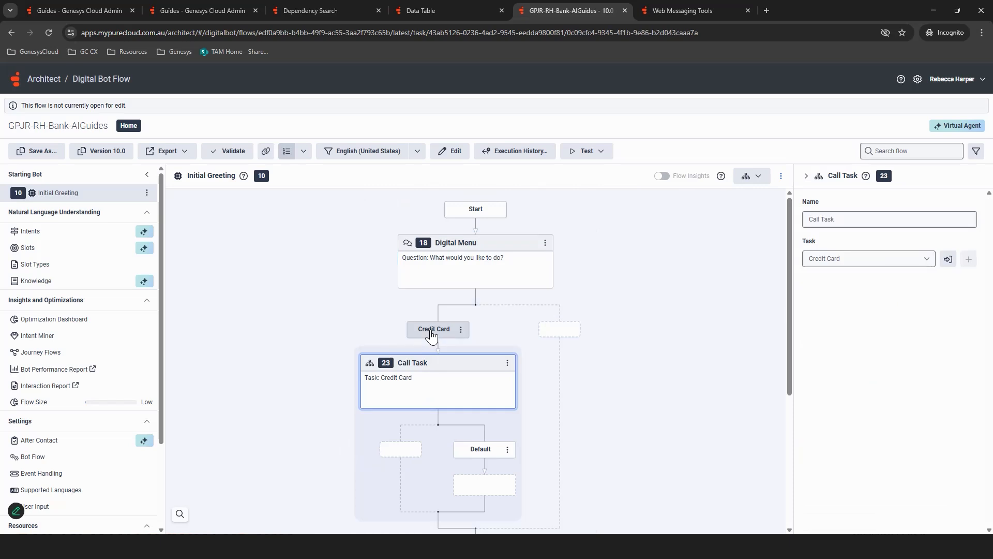
mouse_move(568, 331)
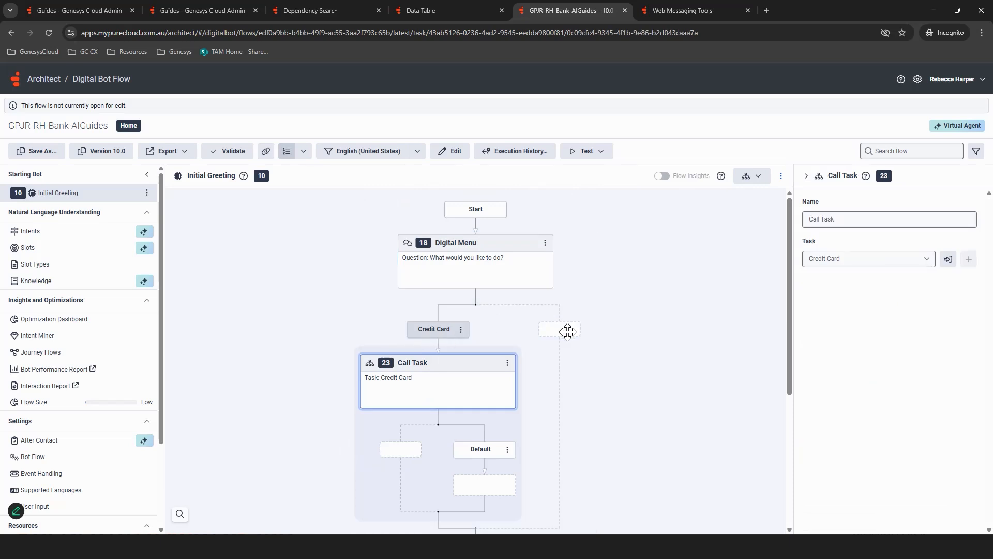
mouse_move(128, 377)
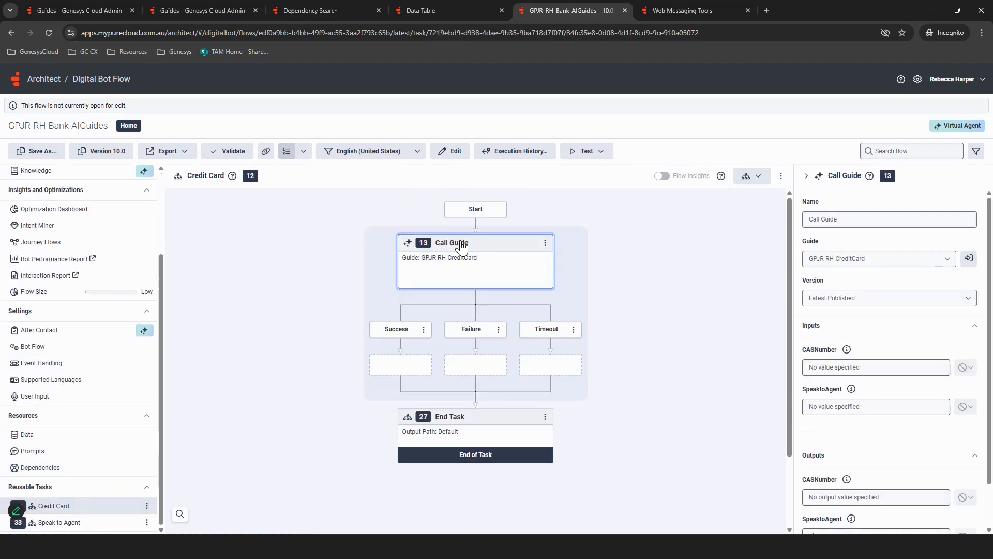
mouse_move(445, 262)
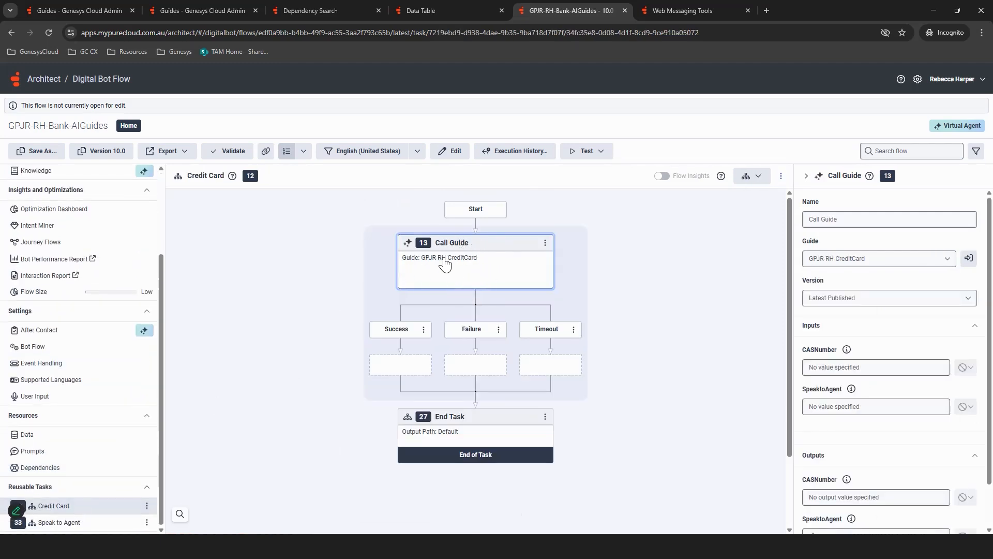
mouse_move(150, 140)
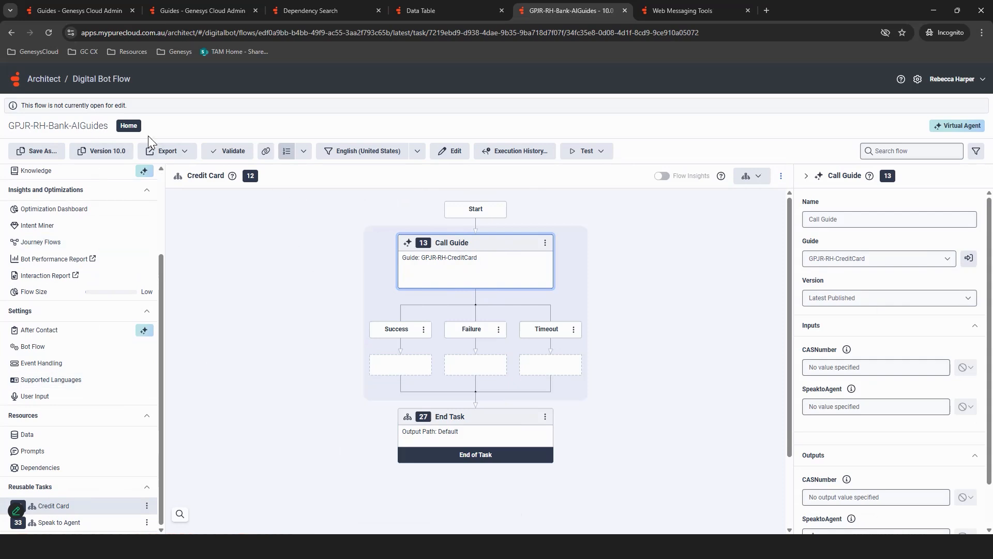
mouse_move(699, 306)
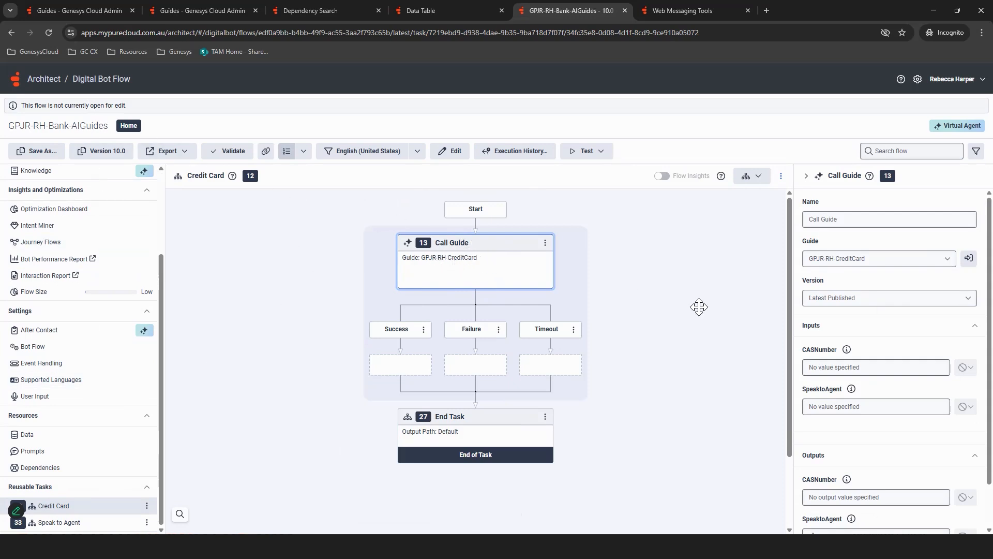
- Check the Call Guide action's SpeaktoAgent output, then go to the Speak to Agent reusable task
scroll("down", 3)
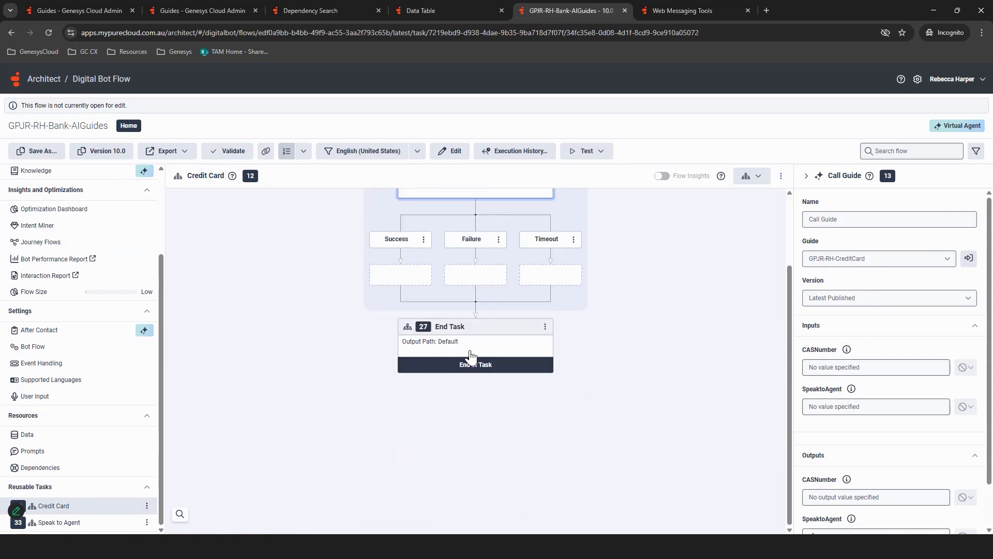
scroll("down", 3)
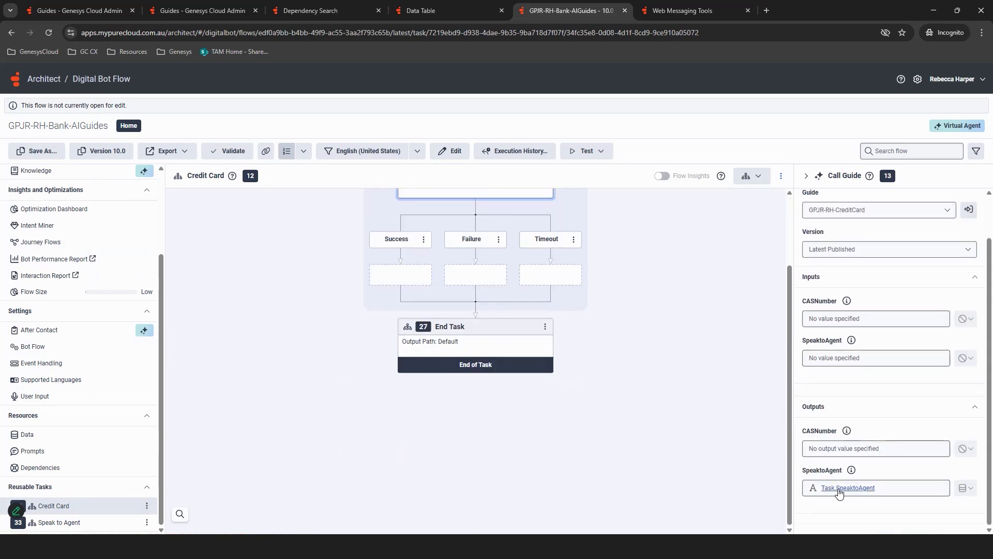
mouse_move(77, 523)
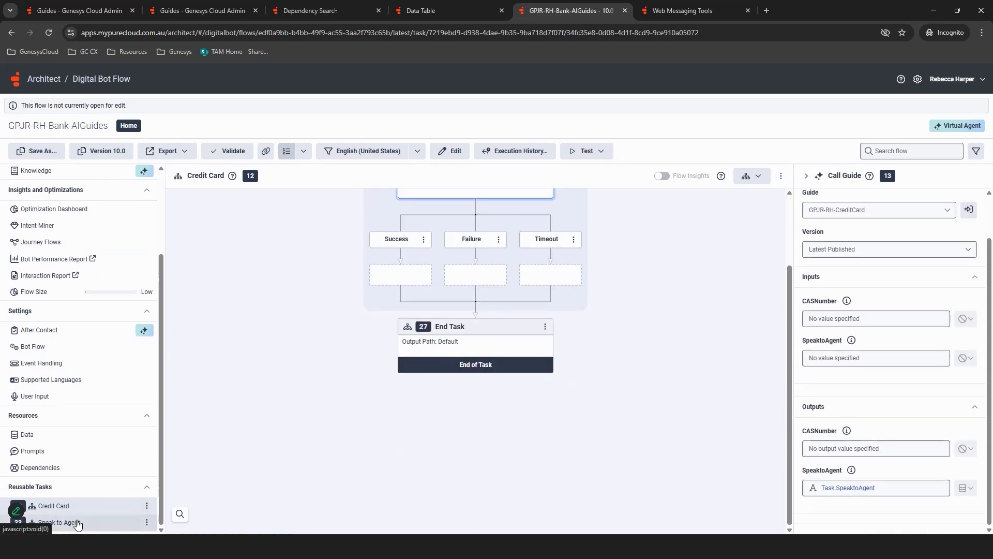
left_click(59, 521)
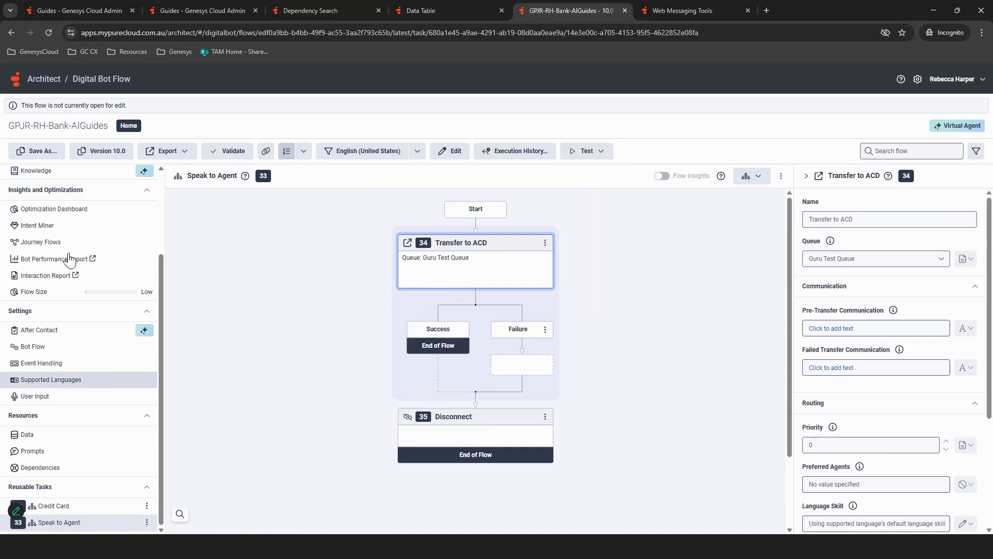
mouse_move(546, 177)
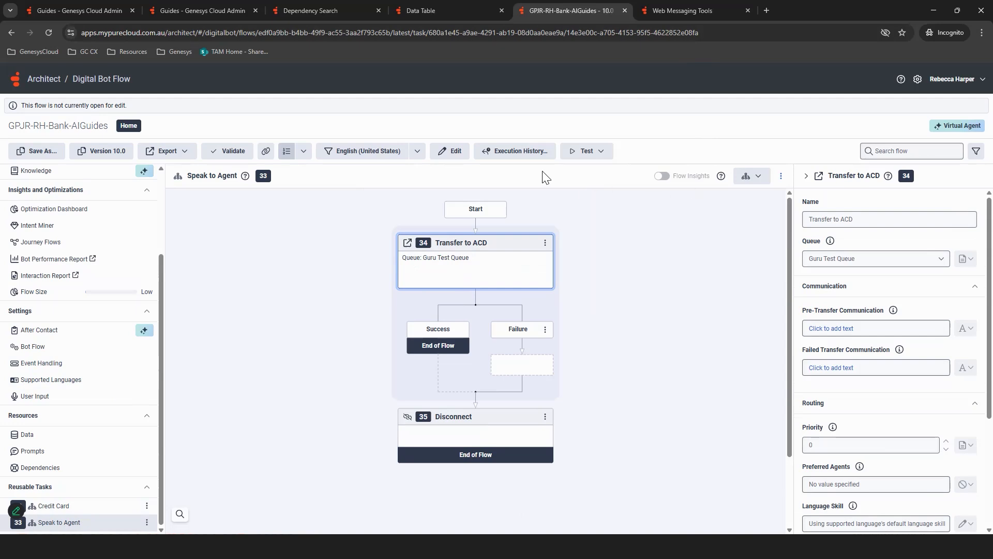
- Reveal the bot flow's Test options including Start Chat
left_click(586, 151)
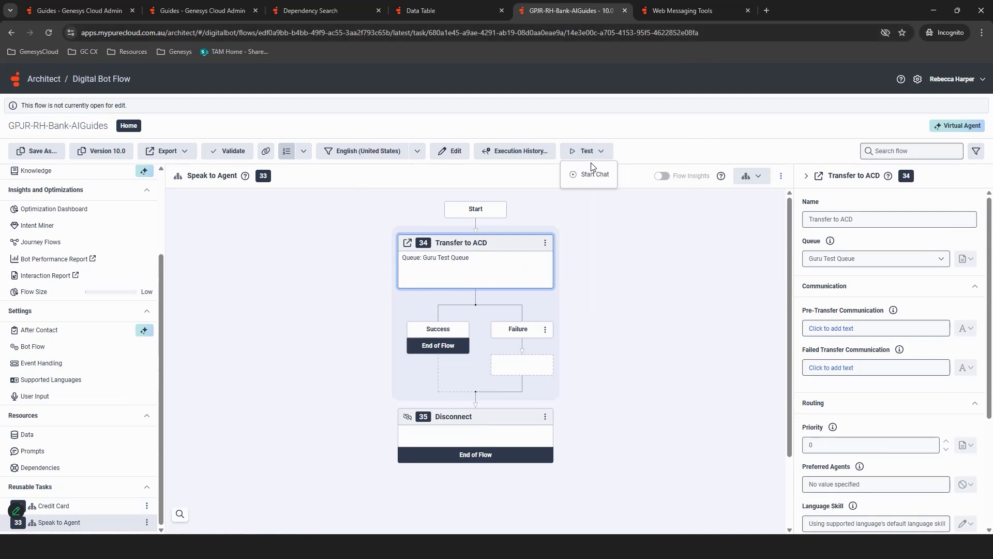
mouse_move(38, 225)
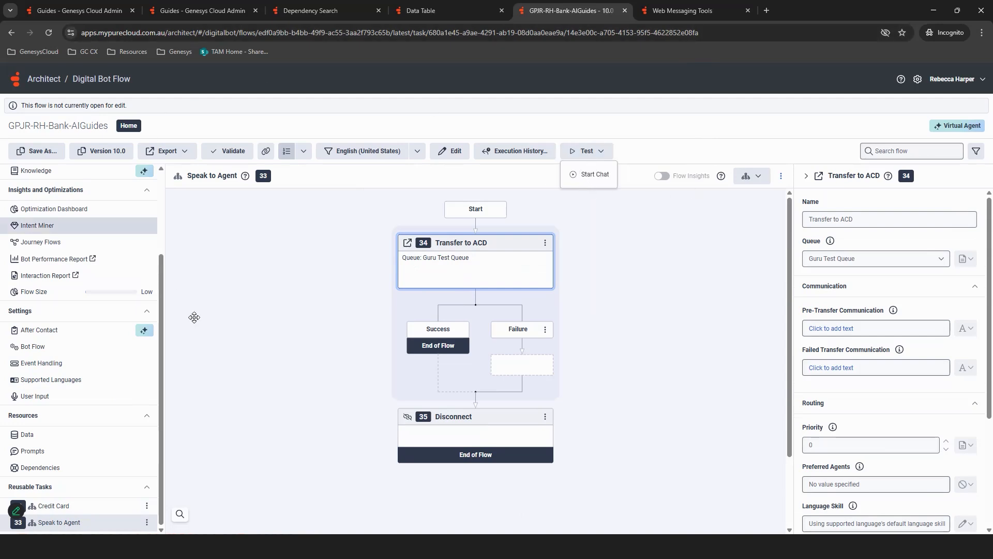
mouse_move(453, 224)
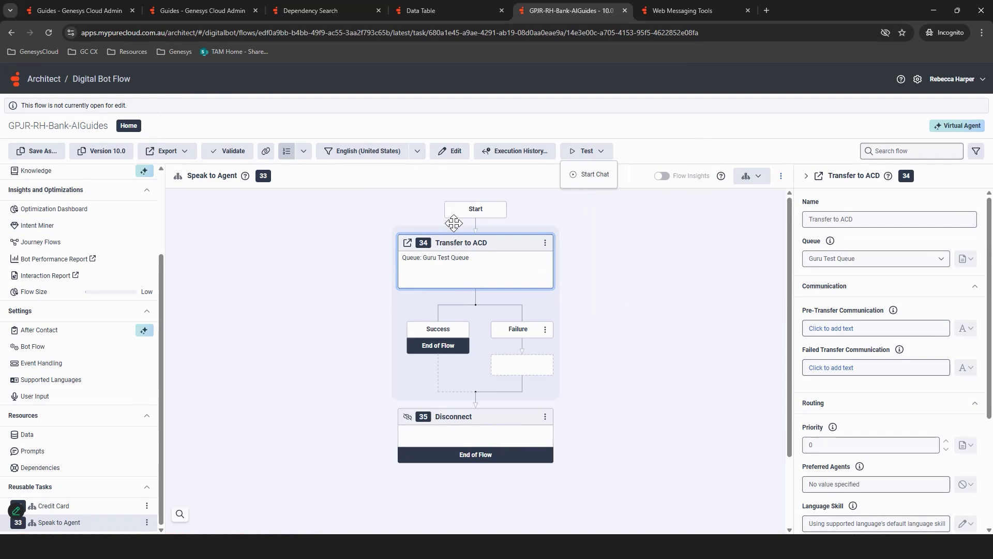
mouse_move(612, 190)
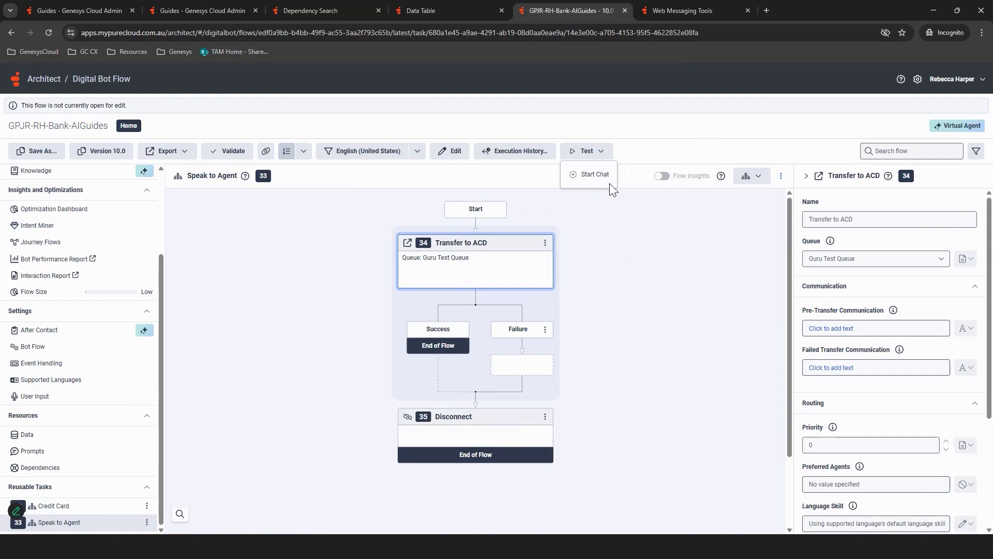
mouse_move(414, 178)
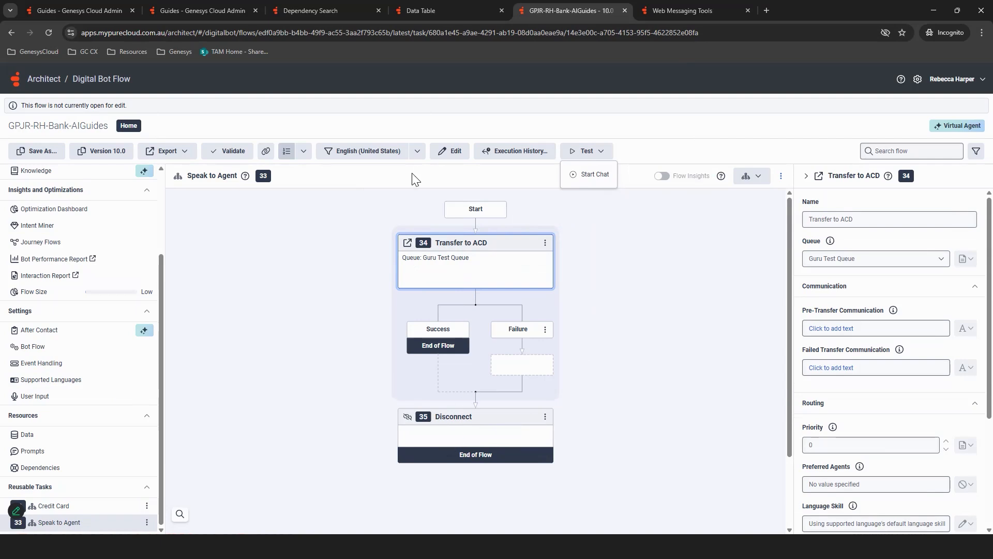
mouse_move(772, 17)
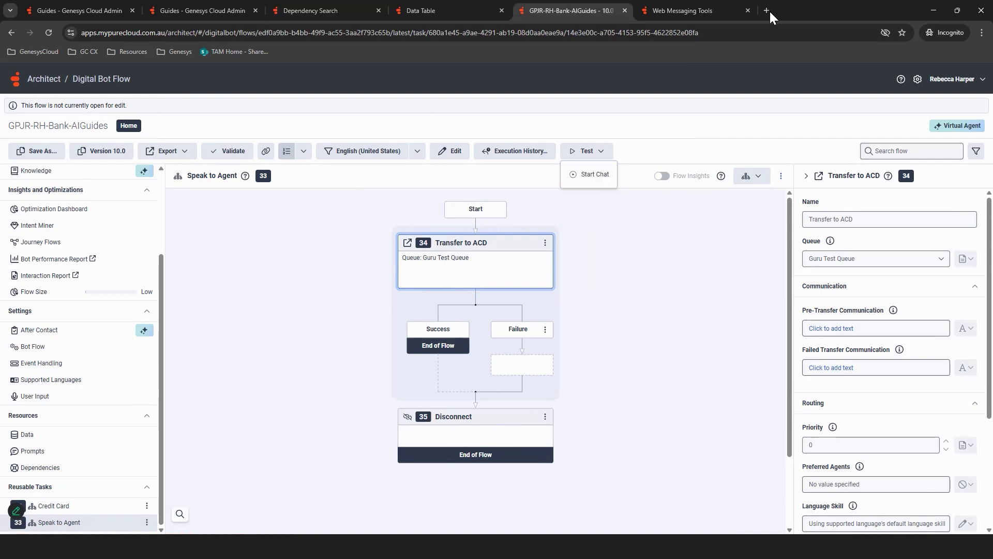
- Start a new chat in Web Messaging Tools and reply with the Credit Card quick option
left_click(681, 10)
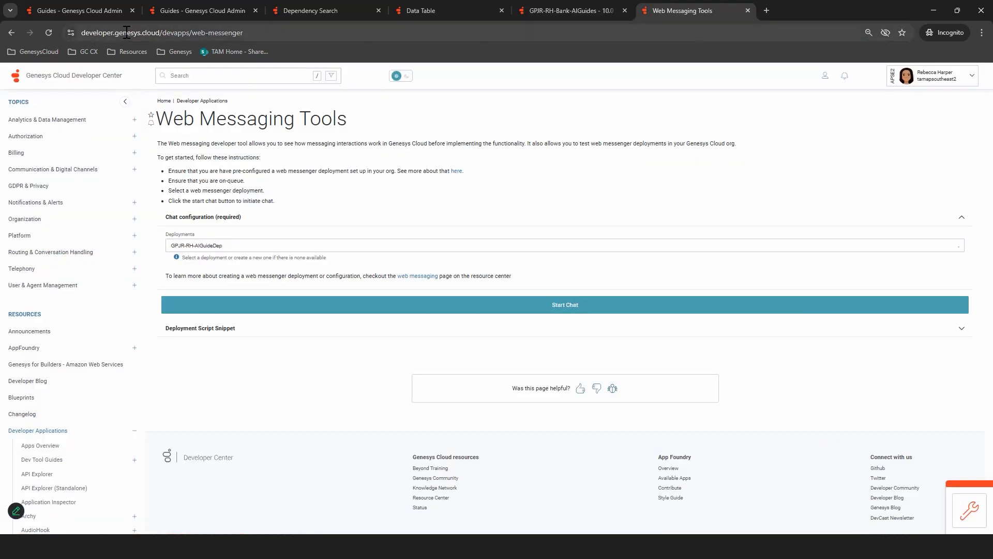
mouse_move(328, 141)
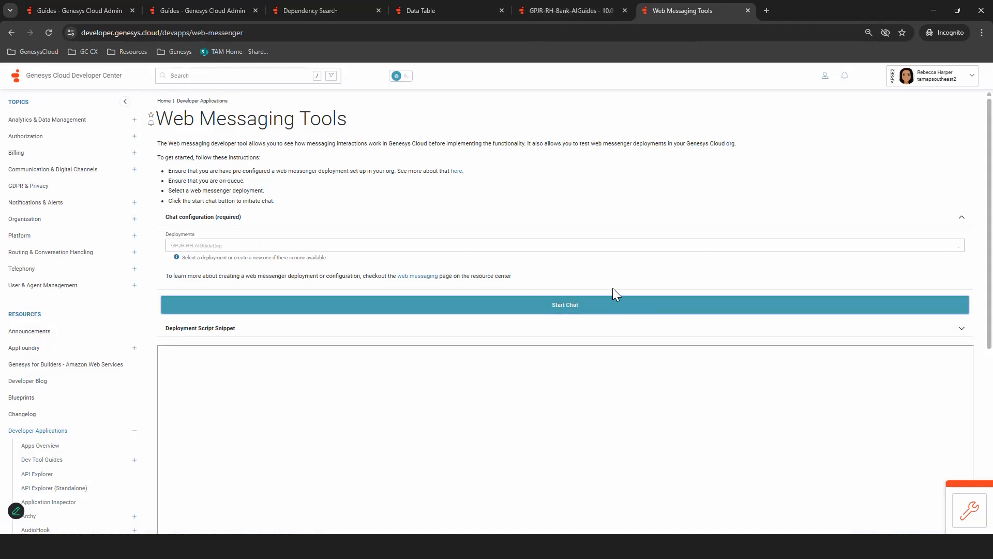
scroll("down", 3)
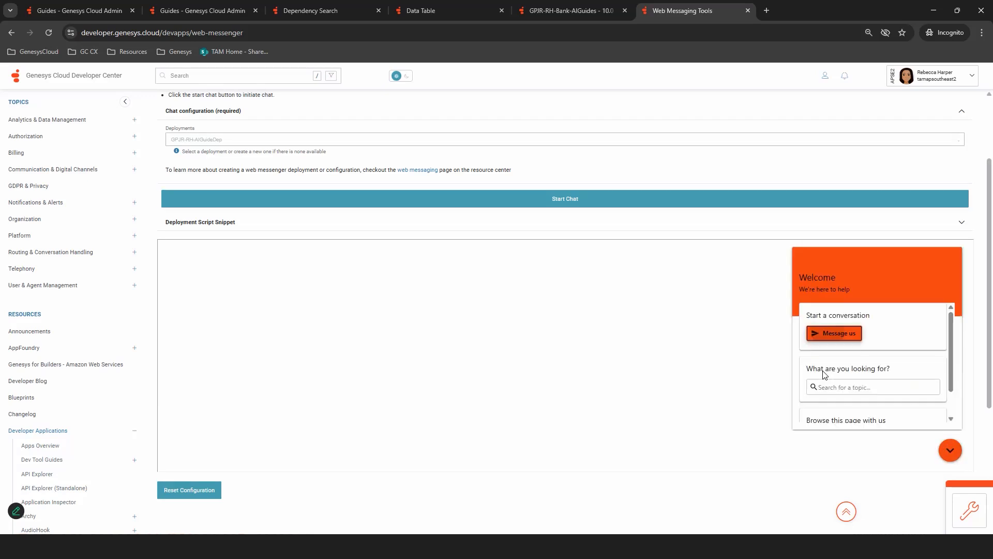
left_click(834, 332)
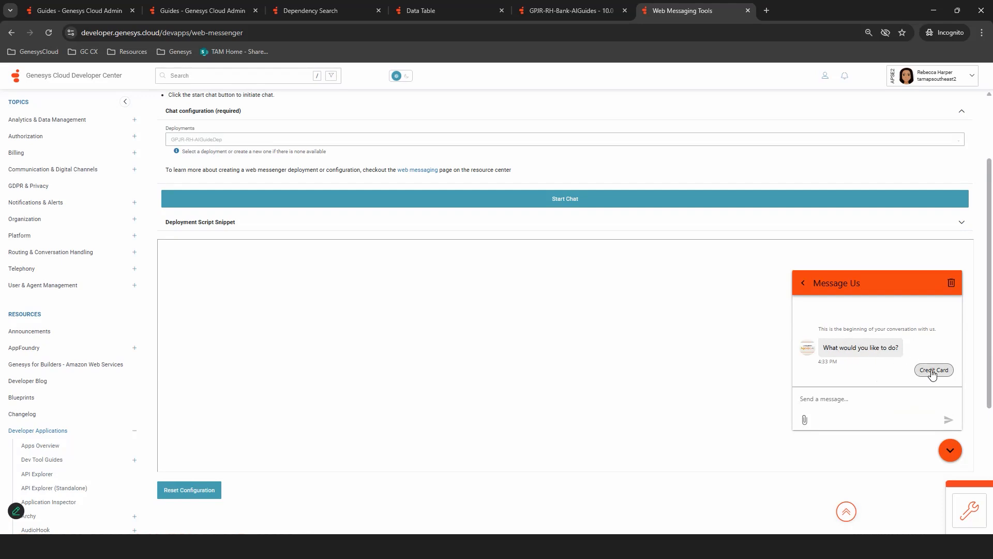
left_click(933, 369)
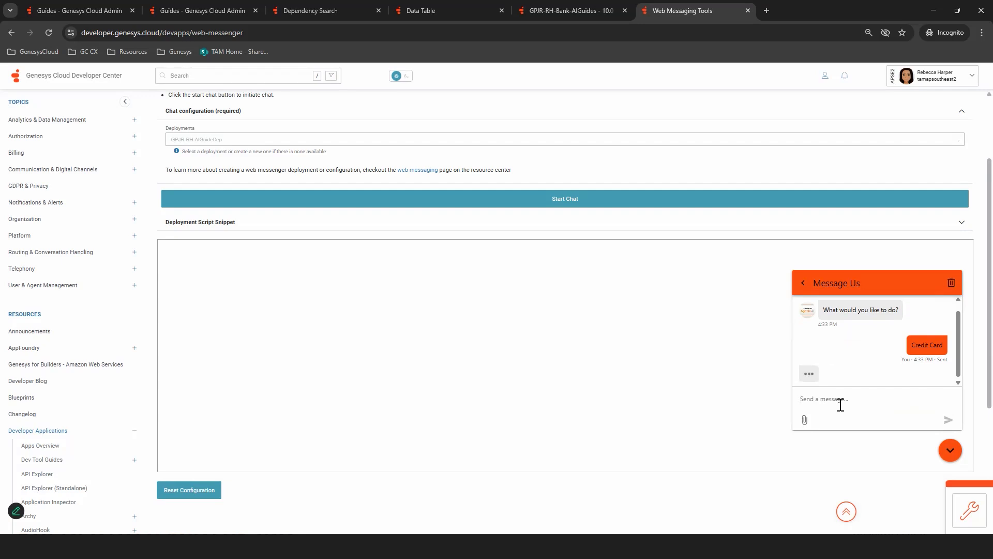
- Ask 'Can I get the status of CAS0001 and CAS0002' and get the one-at-a-time reply
left_click(927, 344)
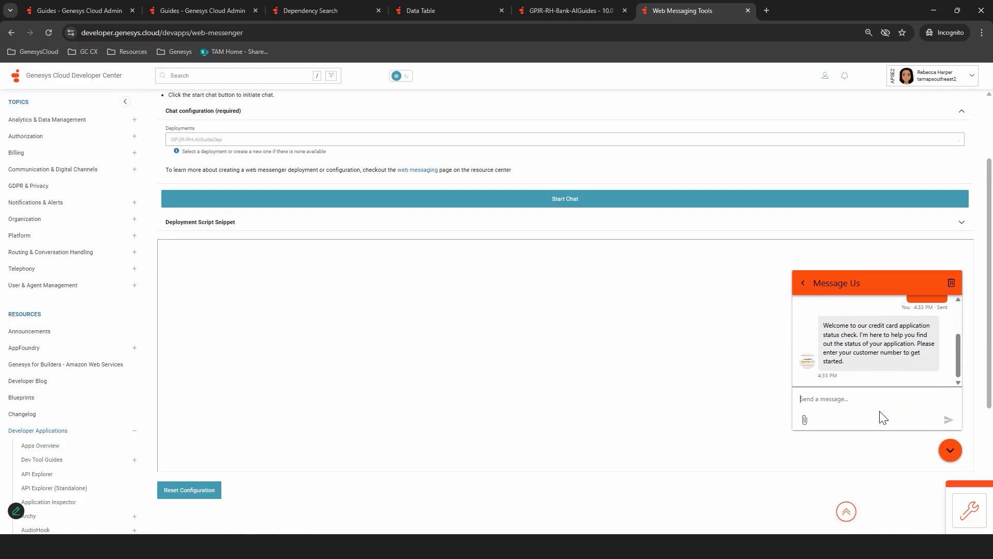
mouse_move(870, 397)
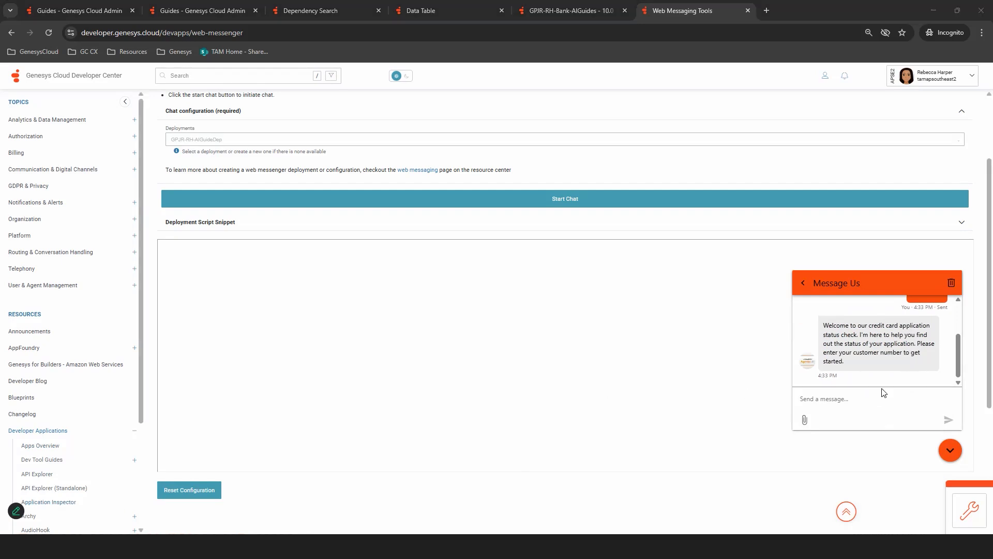
type("Can I get the status of CAS0001 and CAS0002?")
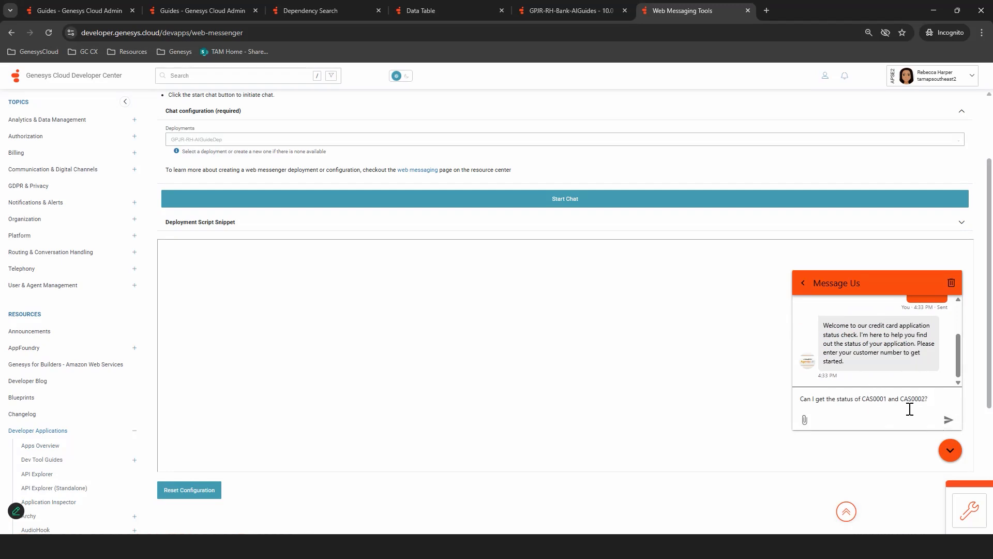
left_click(949, 419)
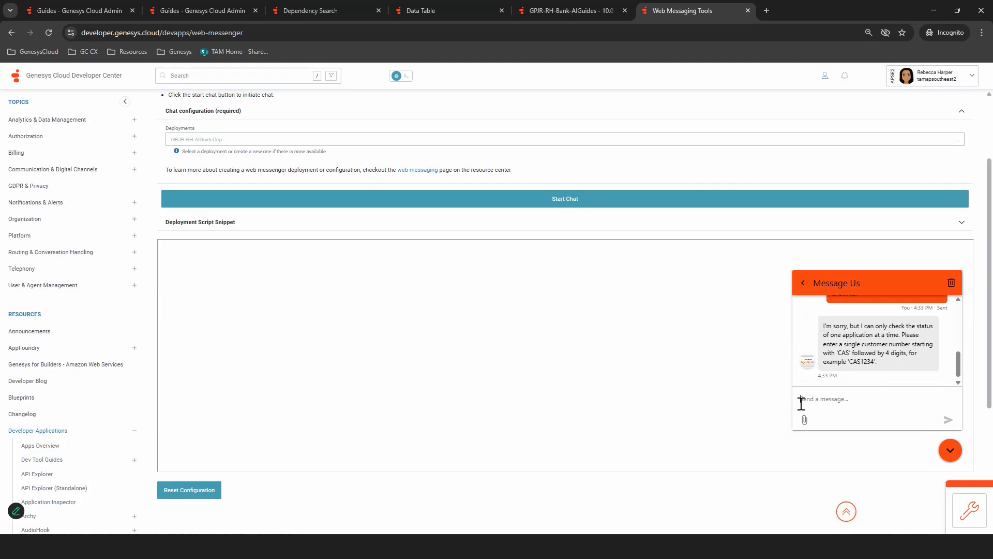
mouse_move(919, 328)
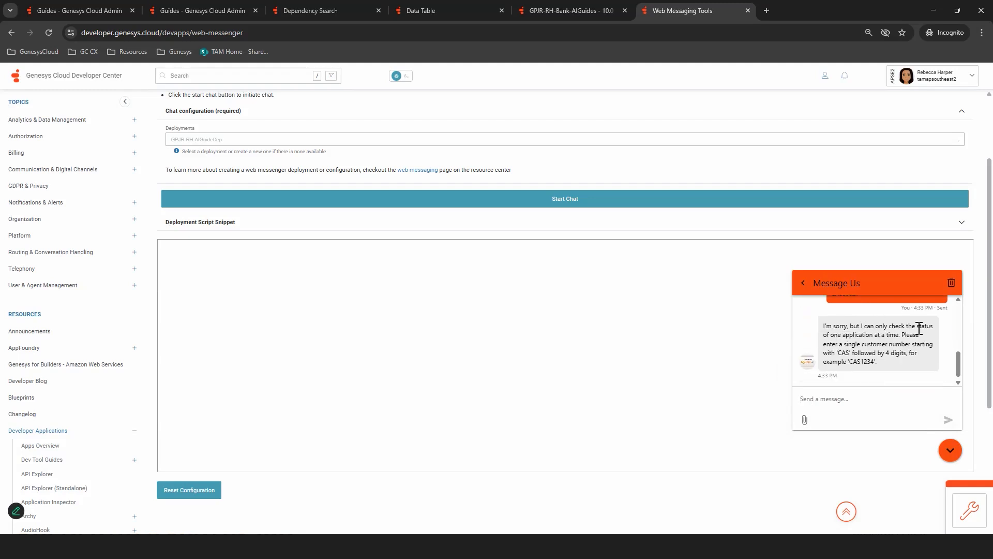
left_click(823, 398)
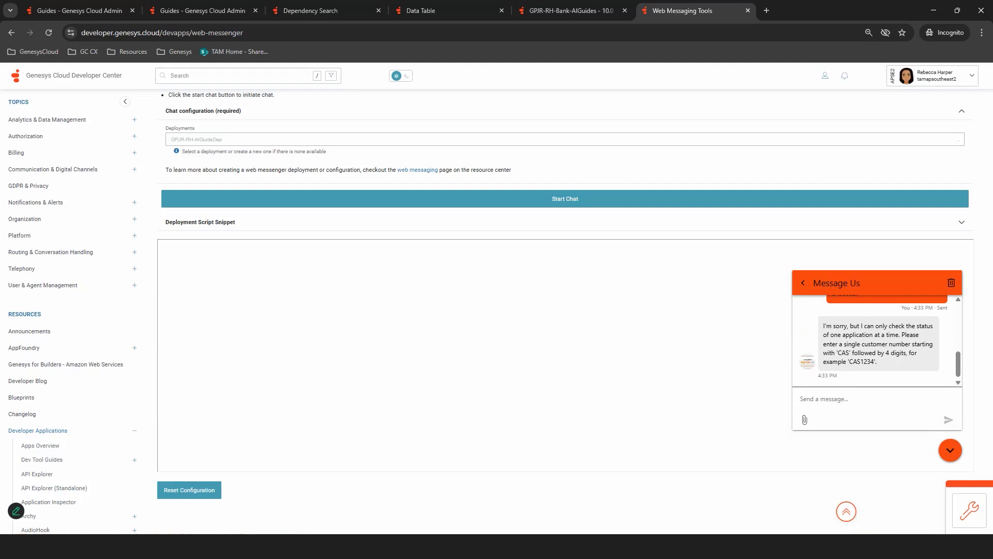
mouse_move(883, 371)
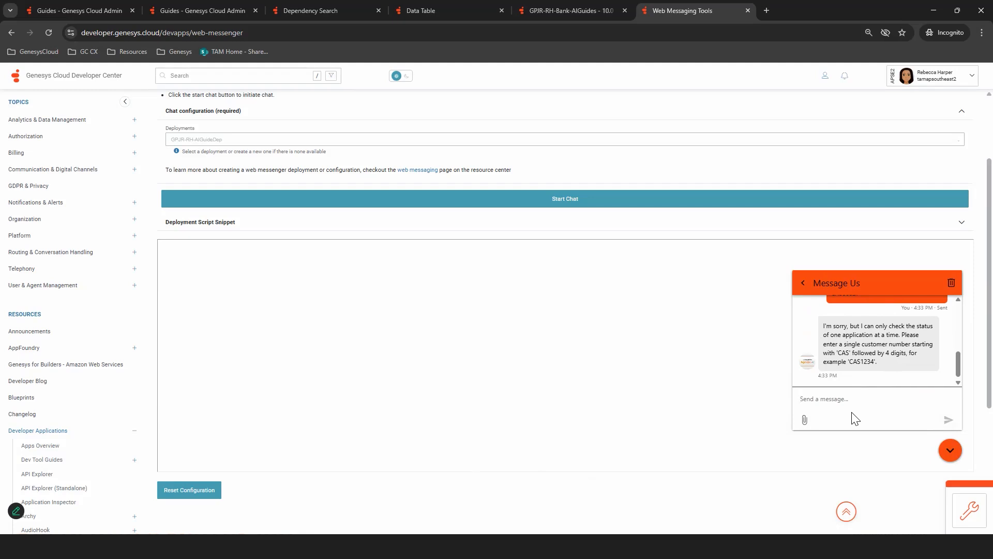
- Ask to check the cc application status and select the 30-May-2025 date in the IN-PROGRESS reply
type("Can I check the status of my cc ap")
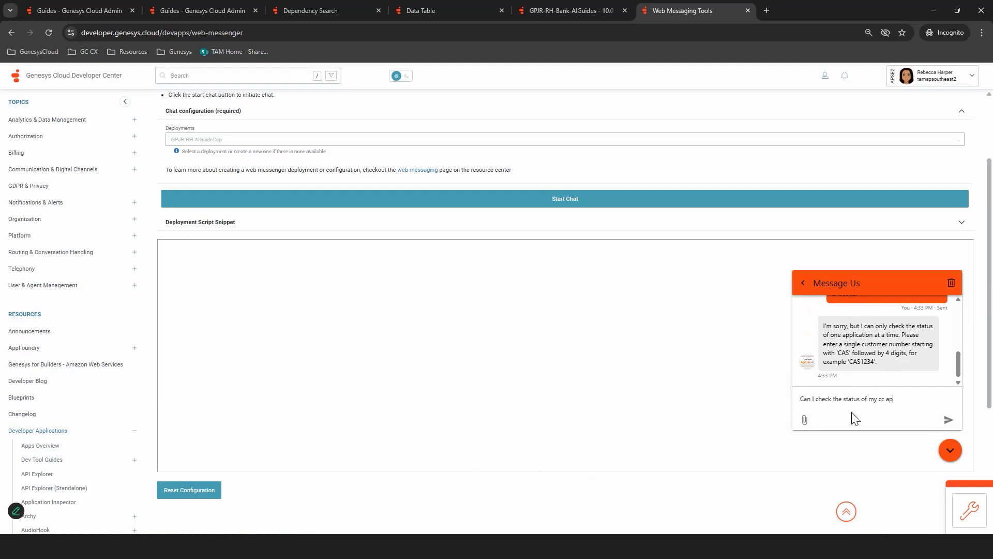
left_click(949, 419)
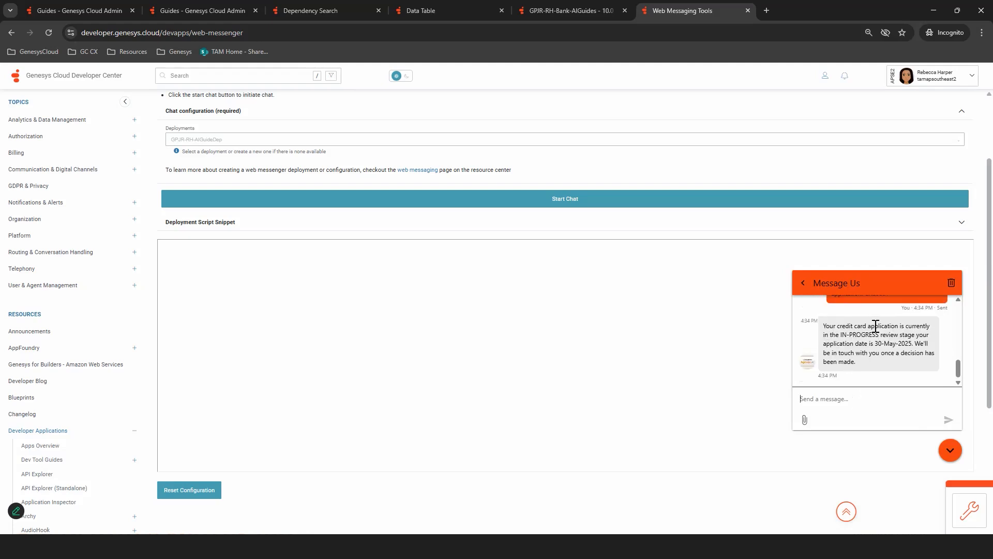
mouse_move(849, 335)
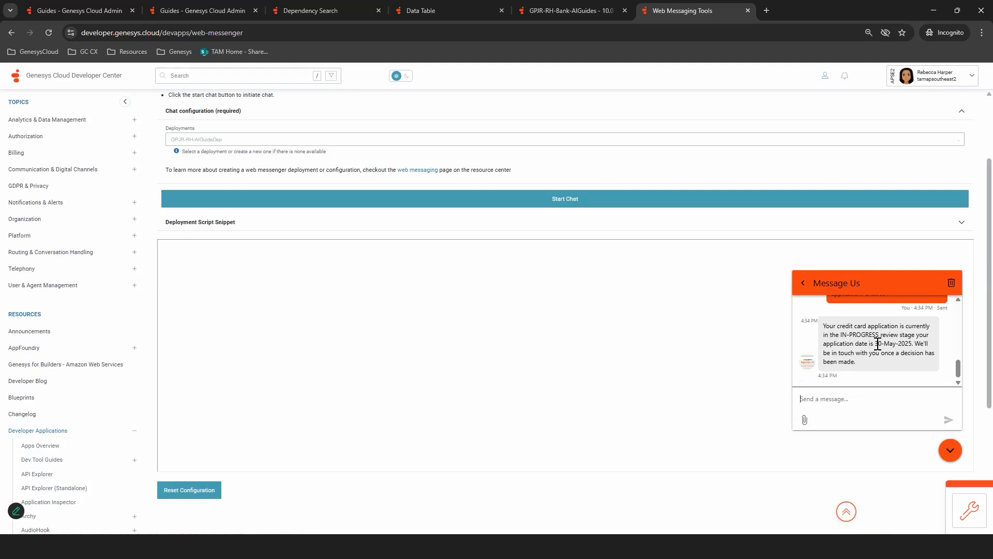
double_click(891, 343)
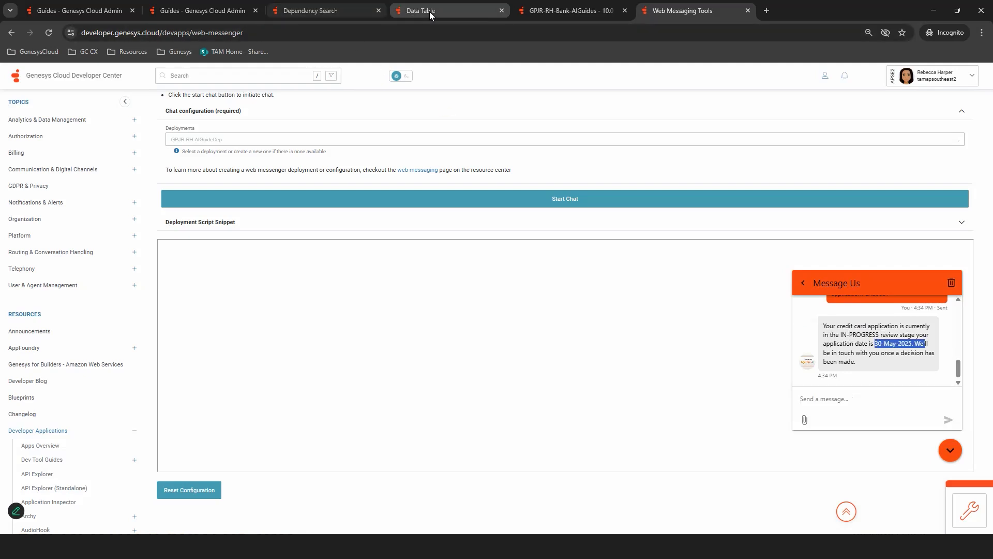
- Check CAS0001 is IN-PROGRESS dated 30-May-2025 in the GPJR-RH-Bank table, then return to the chat
left_click(421, 10)
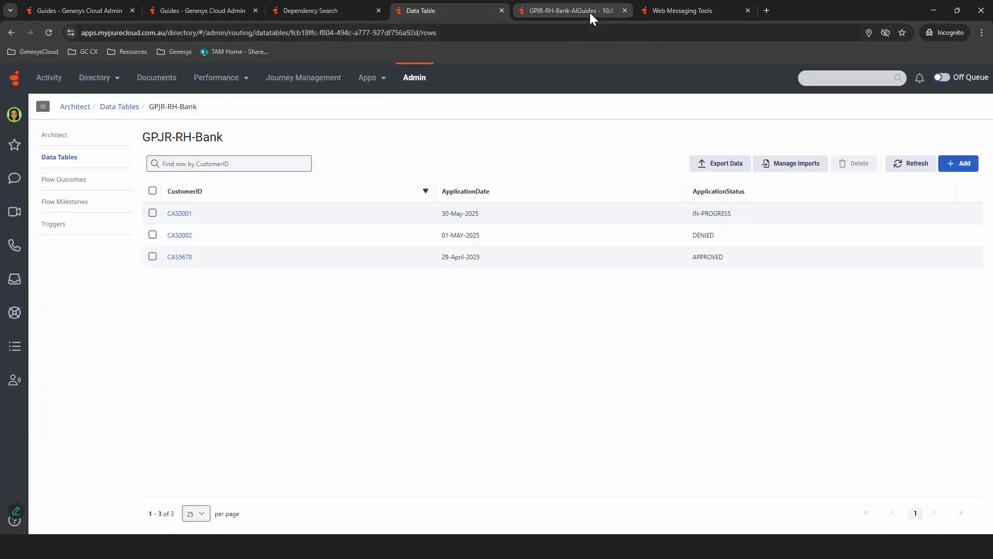
left_click(695, 10)
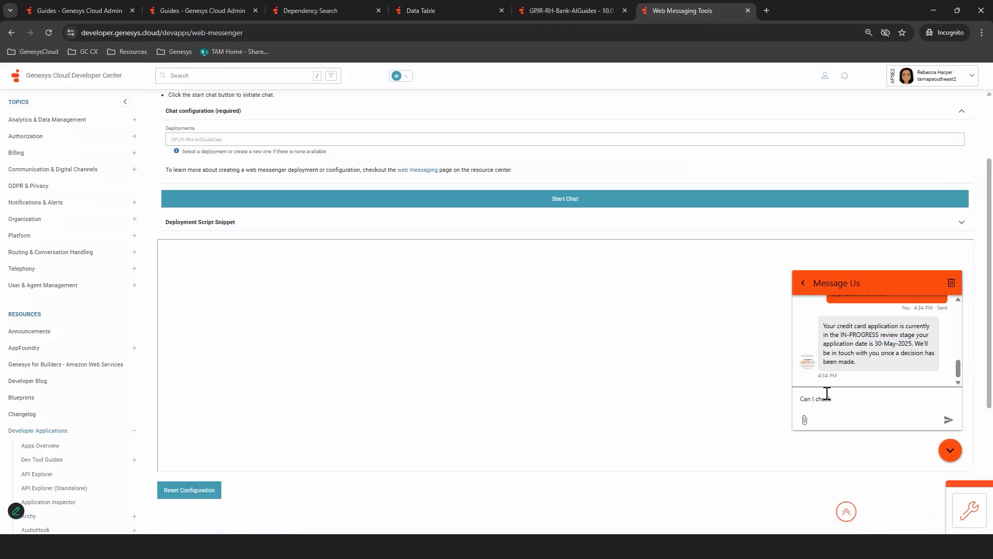
- Ask for the status of 'CAS 1111' and read the wrong-format reply asking for CAS plus 4 digits
type("the status")
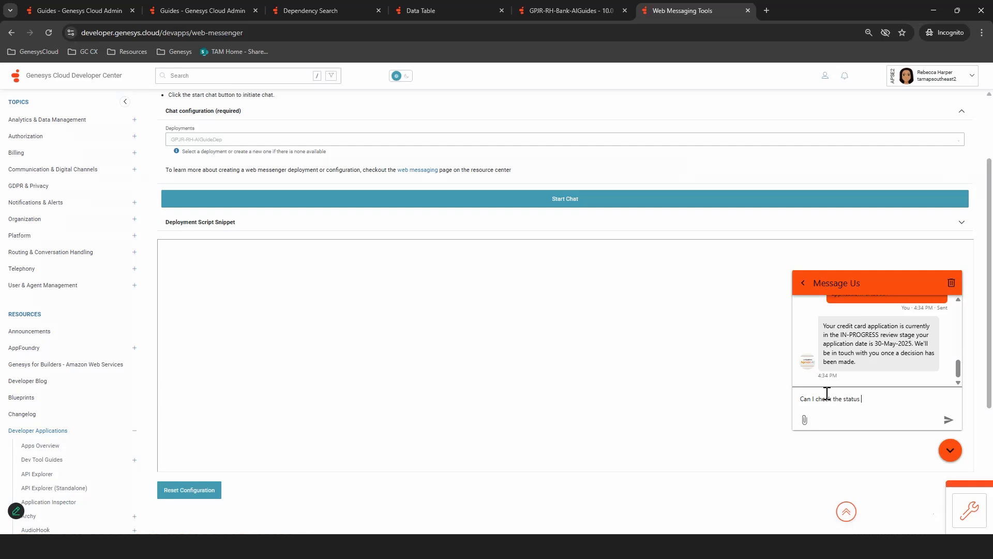
type("of CAS")
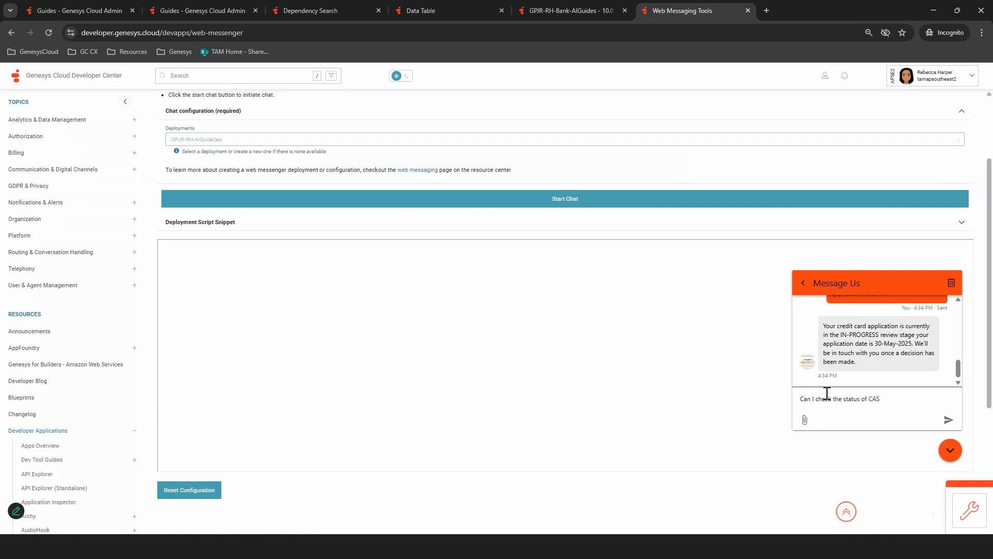
type("1111")
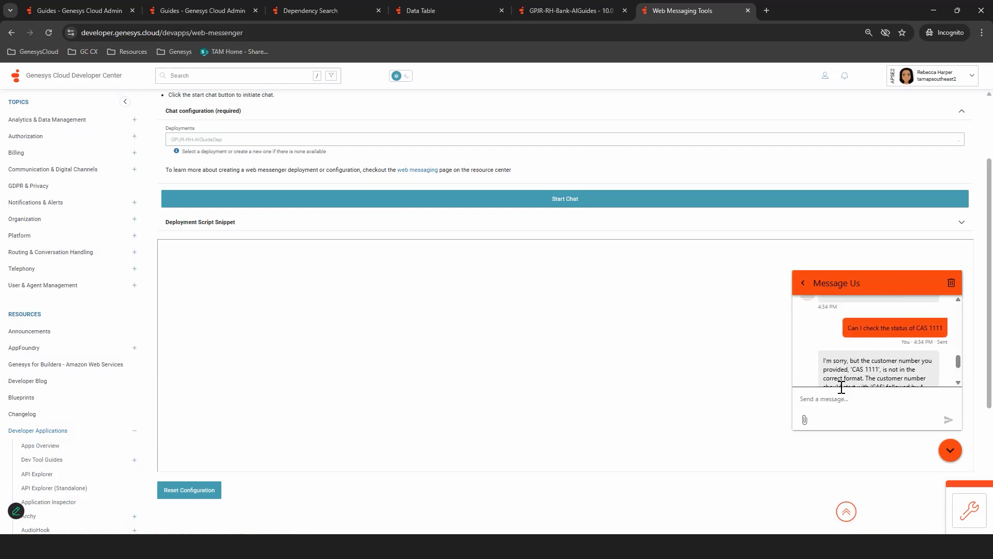
scroll("down", 3)
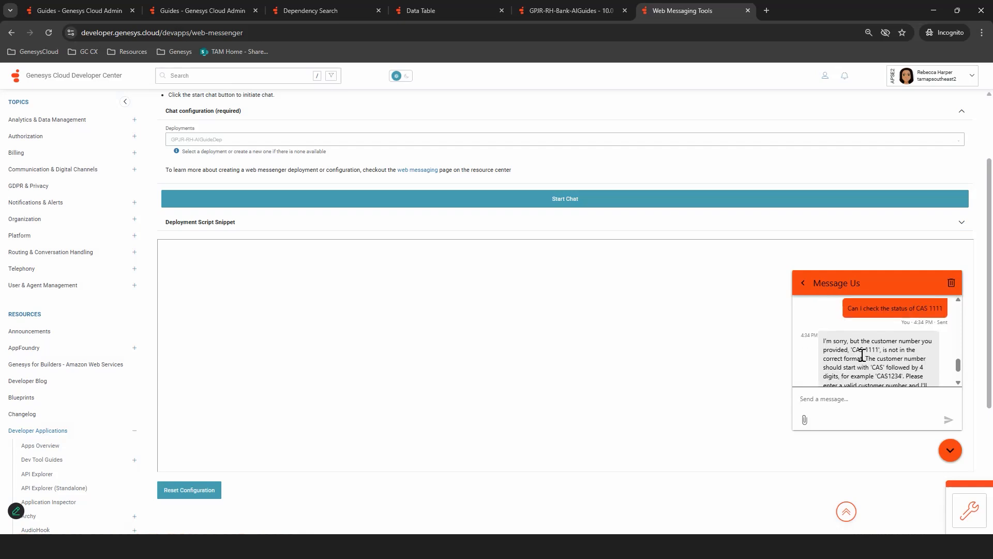
scroll("down", 3)
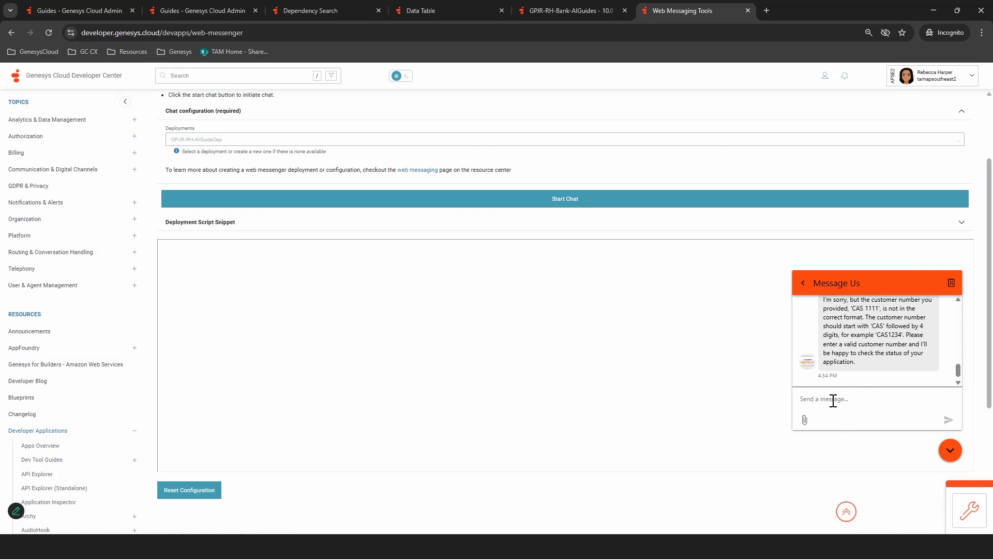
- Send 'Now I'd like to talk to an Agent' to escalate the chat to a live agent
type("Now I'd like to talk to")
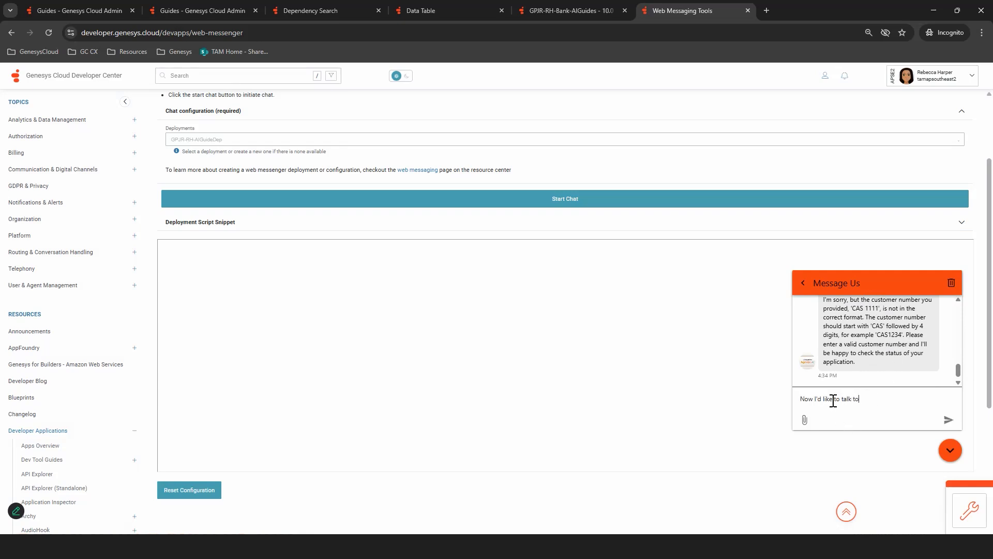
type("an Agent")
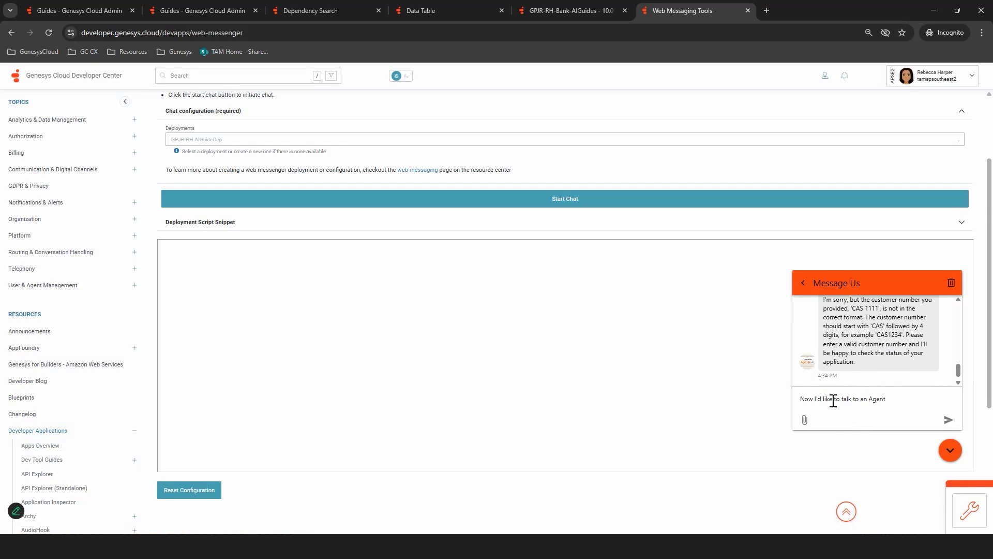
left_click(948, 419)
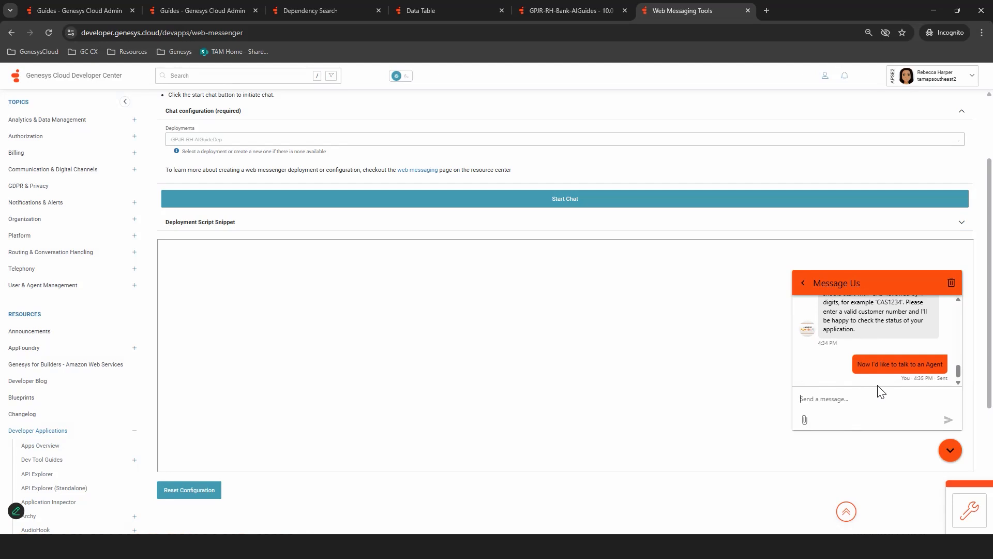
scroll("up", 3)
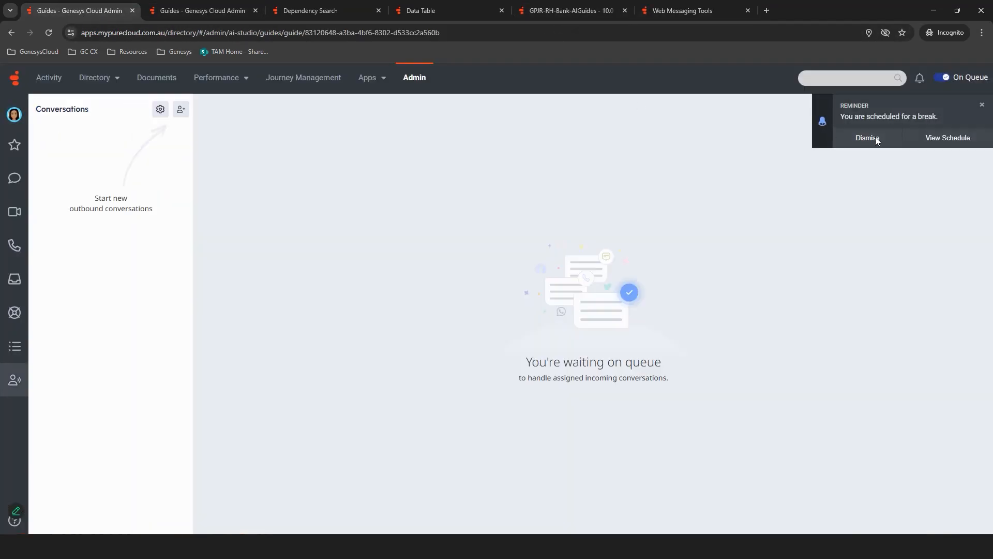
- Dismiss the break reminder and answer the alerting chat from Guru Test Queue, reviewing the full bot transcript
left_click(867, 138)
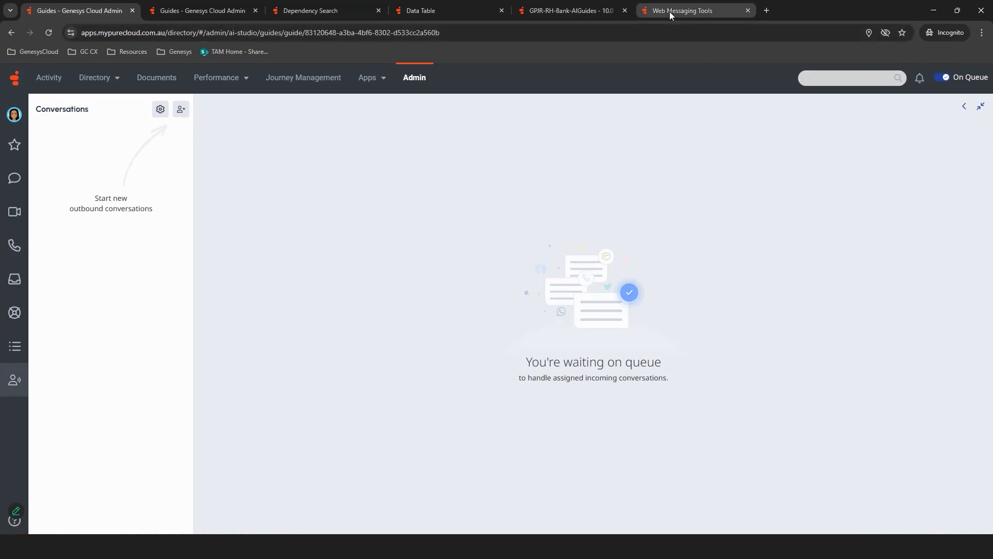
left_click(682, 10)
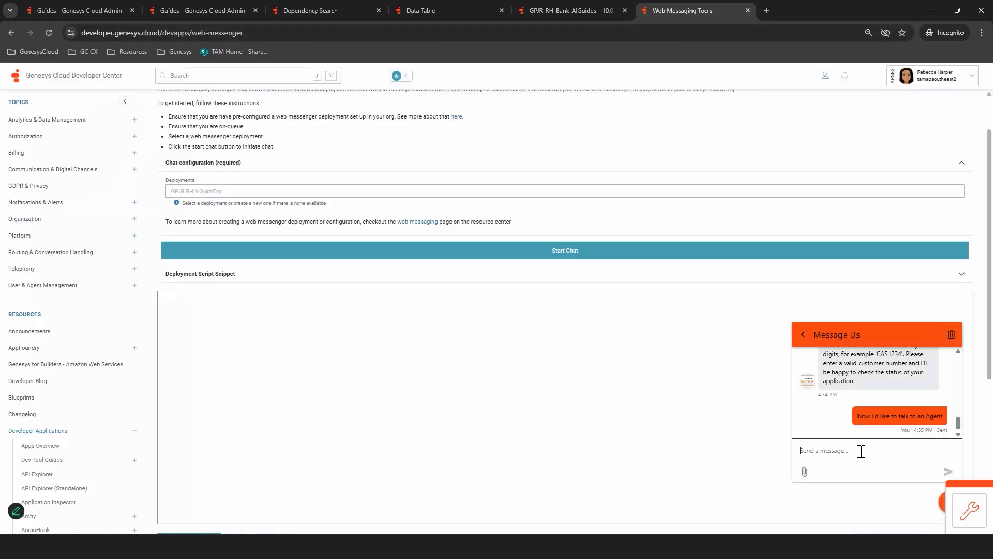
left_click(72, 11)
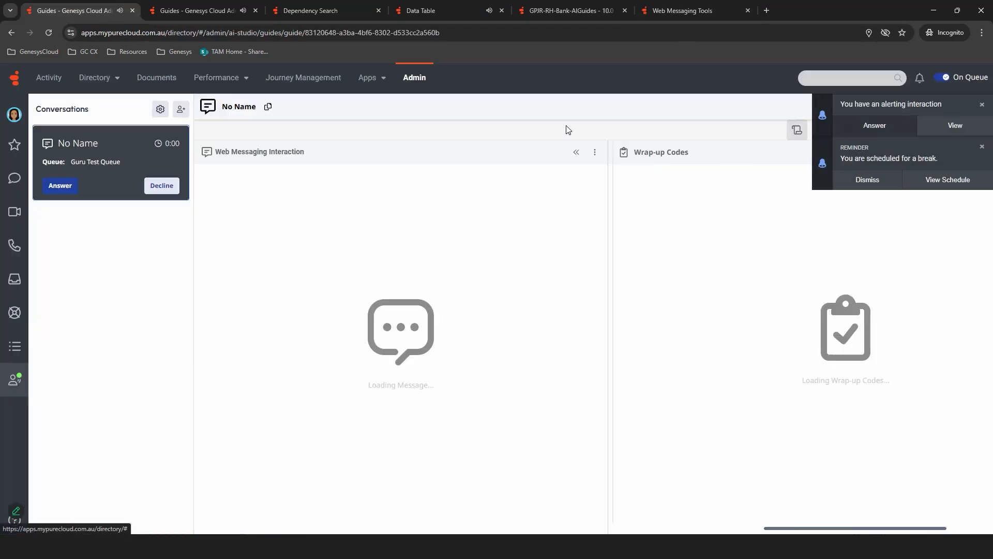
left_click(60, 185)
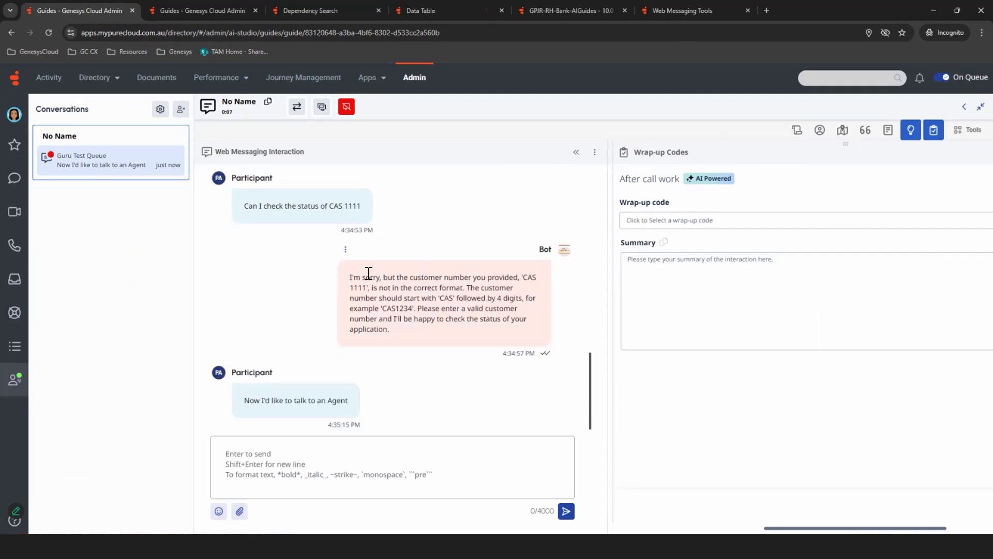
scroll("up", 3)
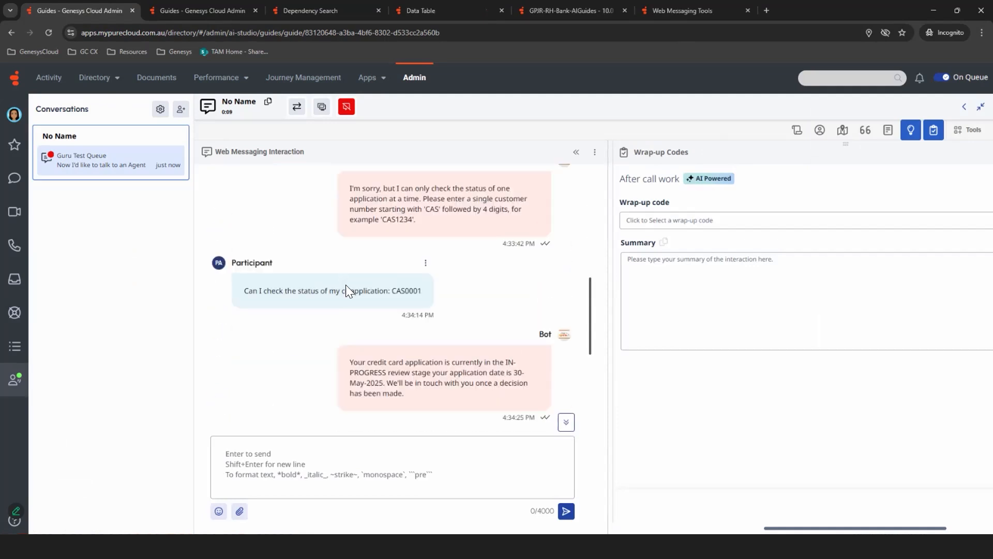